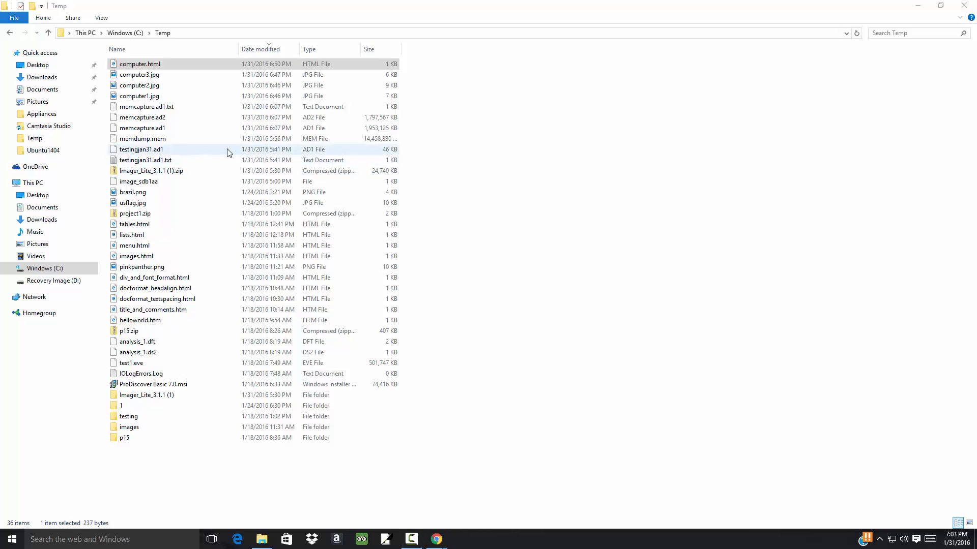
# Look over the computer2.jpg and computer1.jpg image files in the folder.
pyautogui.click(139, 74)
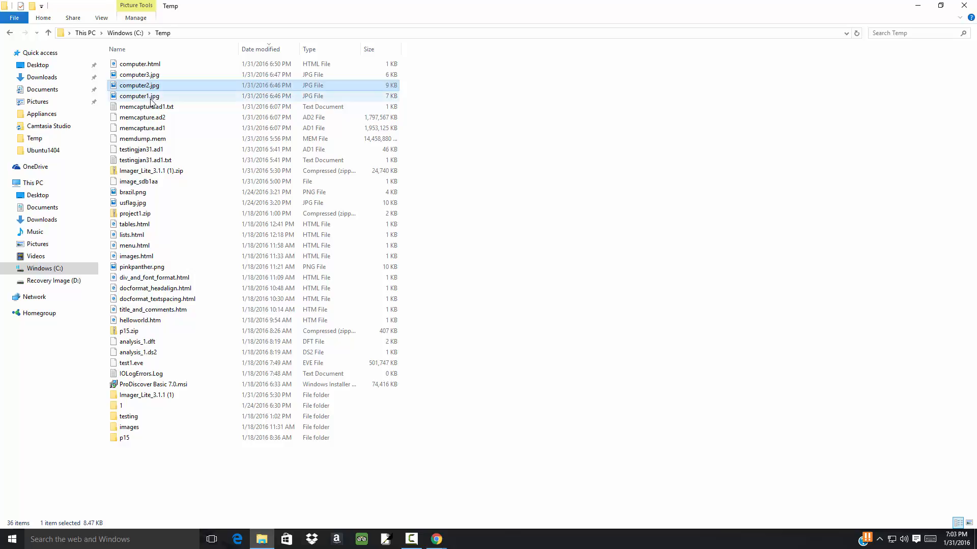
pyautogui.click(139, 96)
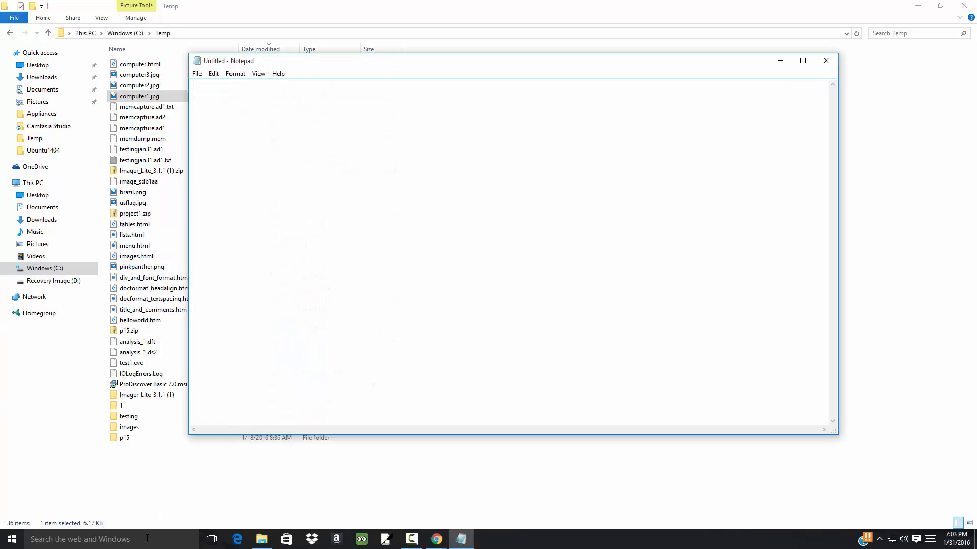
# Write the html and head opening tags with the title OnMouseClick Demo Page.
pyautogui.write('<')
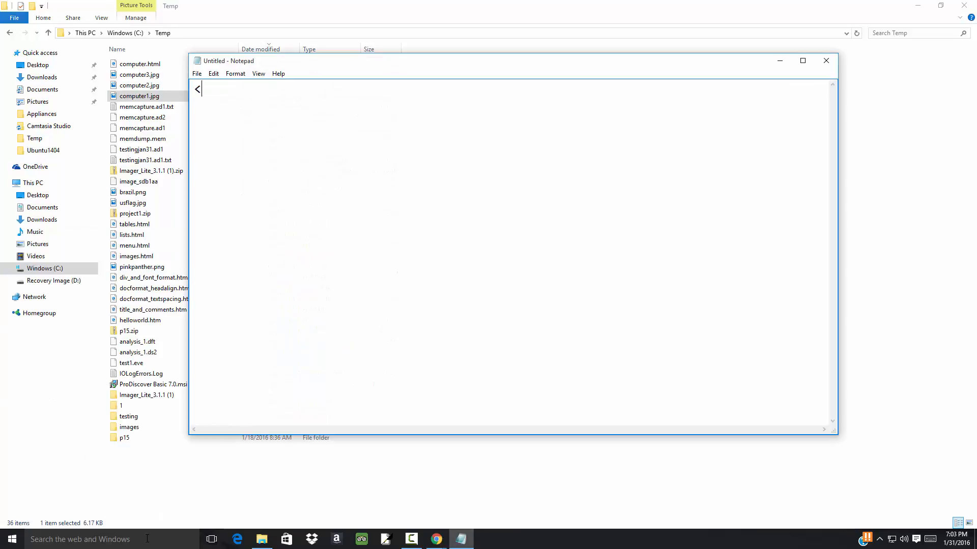
pyautogui.write('html>')
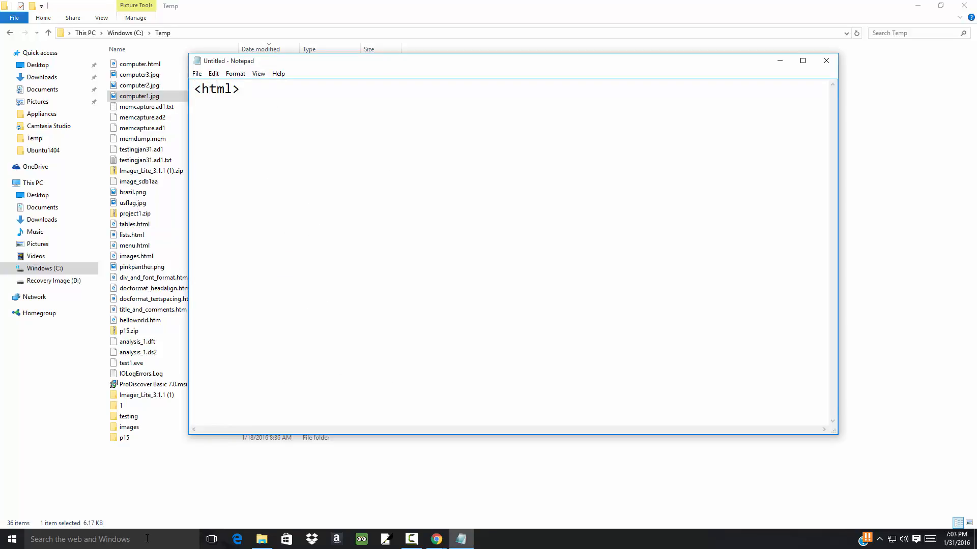
pyautogui.write('<head>')
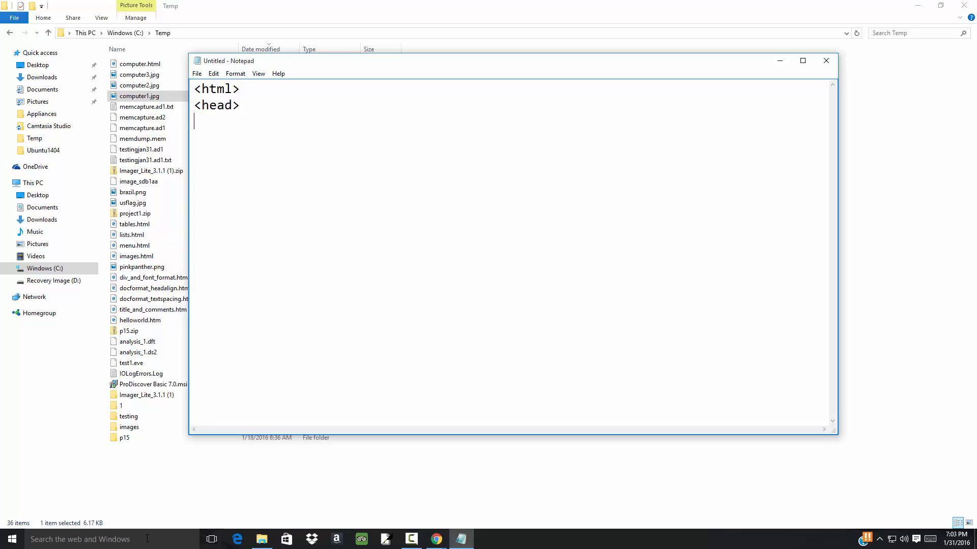
pyautogui.write('<title>')
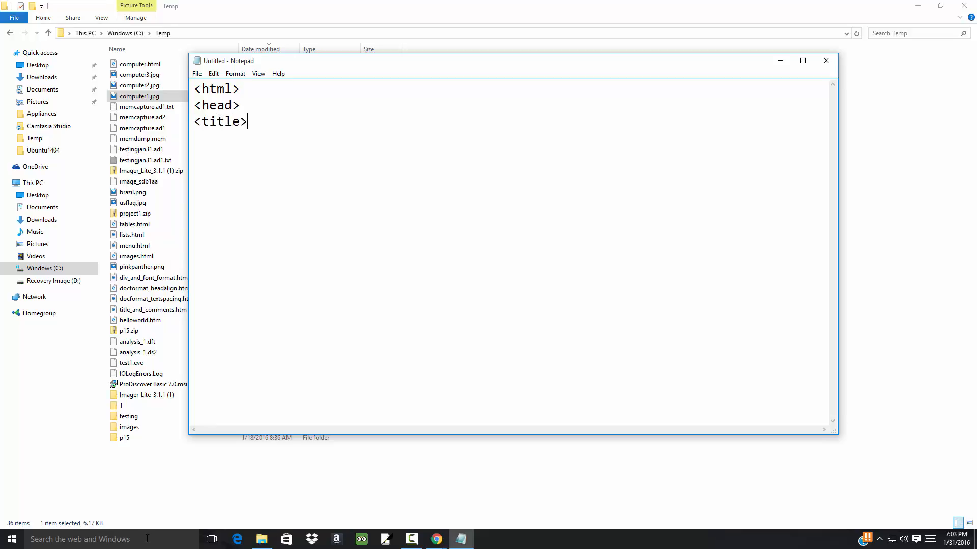
pyautogui.write('On')
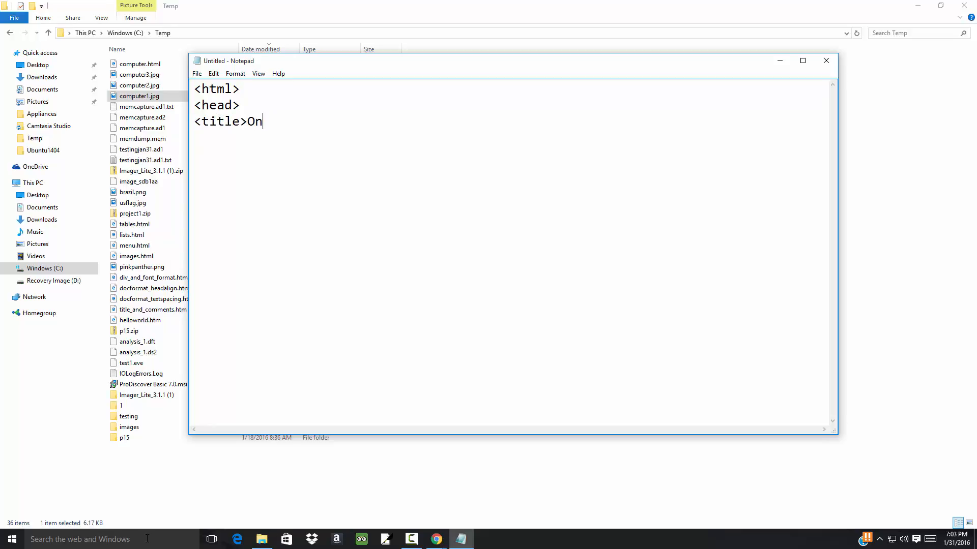
pyautogui.write('MouseClick')
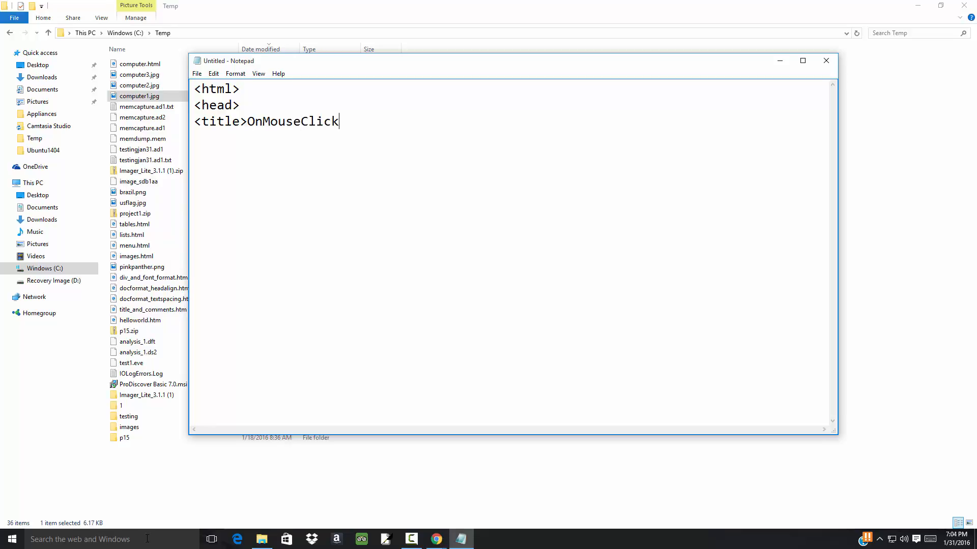
pyautogui.write('D')
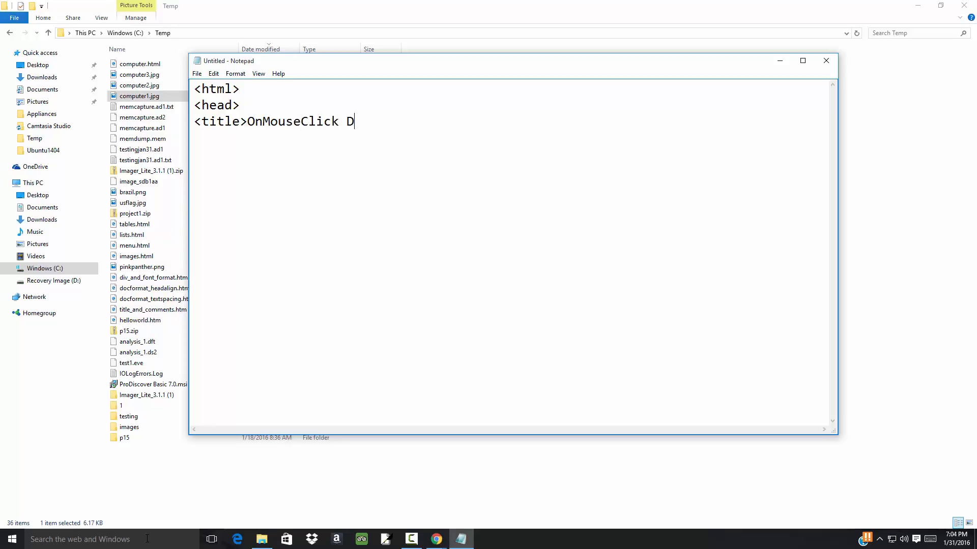
pyautogui.write('emo')
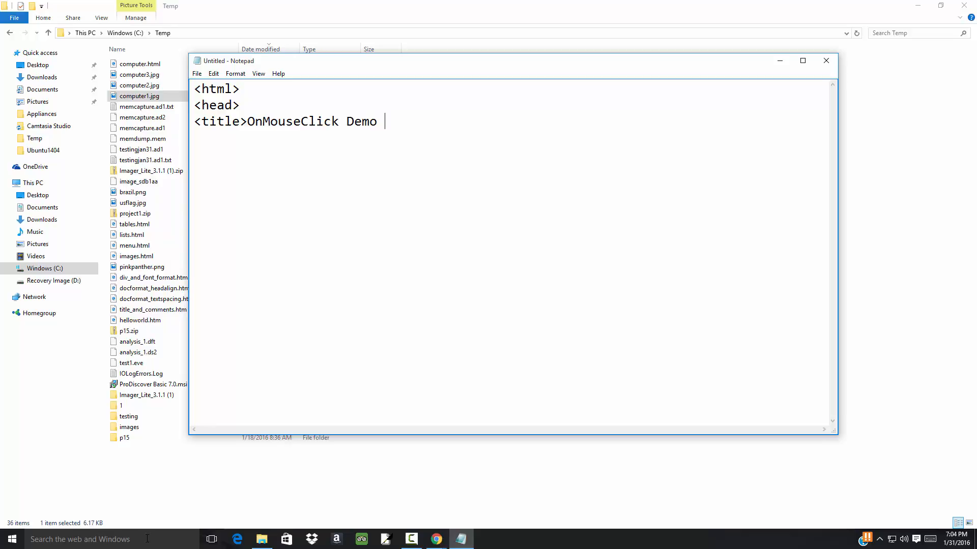
pyautogui.write('Page</title>')
pyautogui.write('</he')
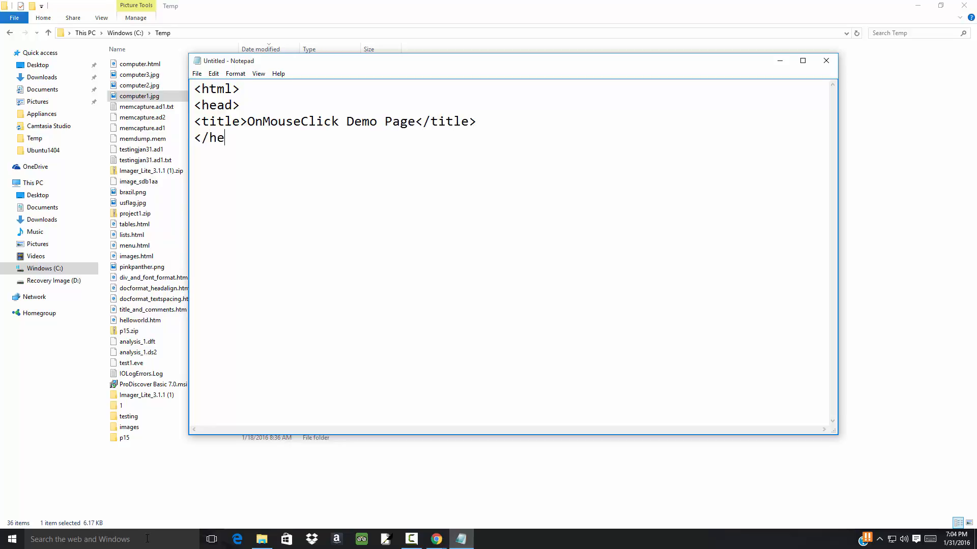
pyautogui.write('ad>')
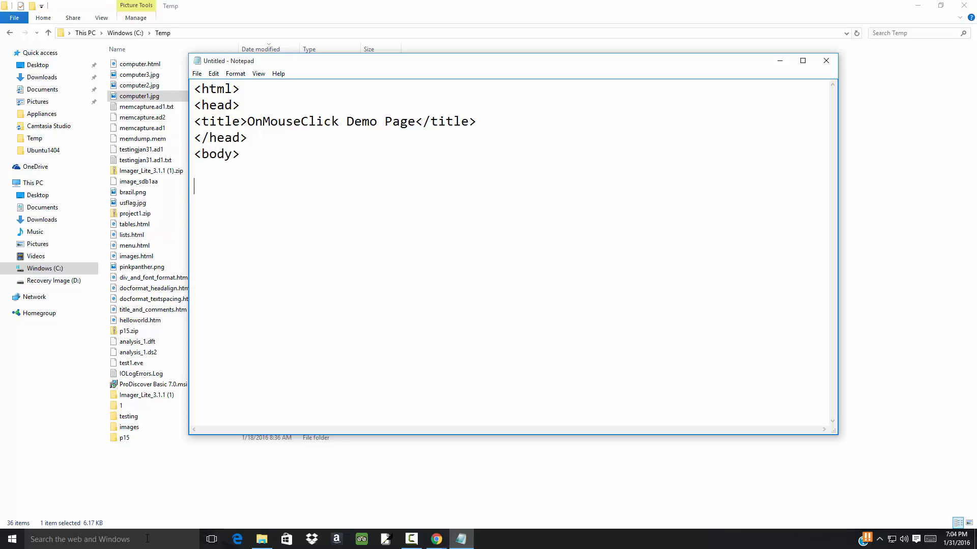
# Close the body and html tags and begin an img tag inside the body.
pyautogui.write('</body>')
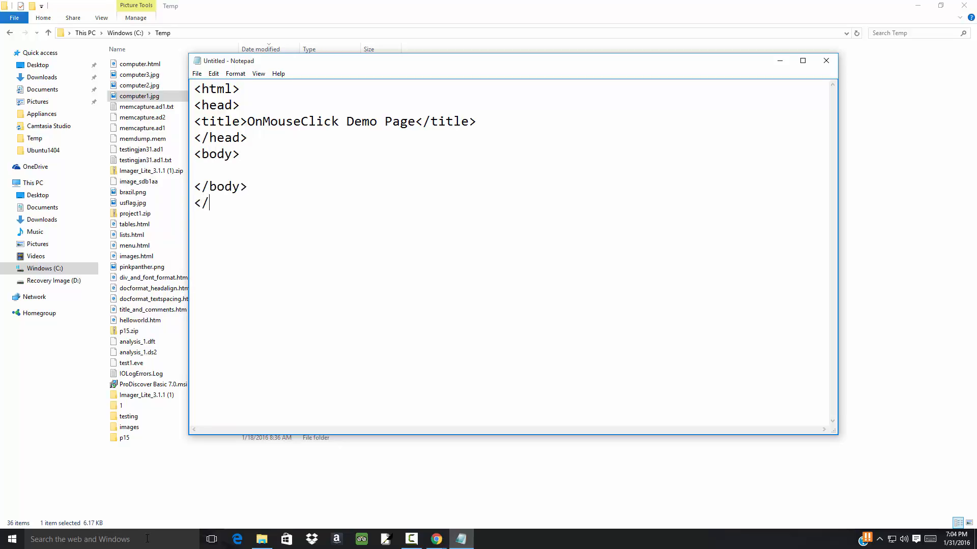
pyautogui.write('html>')
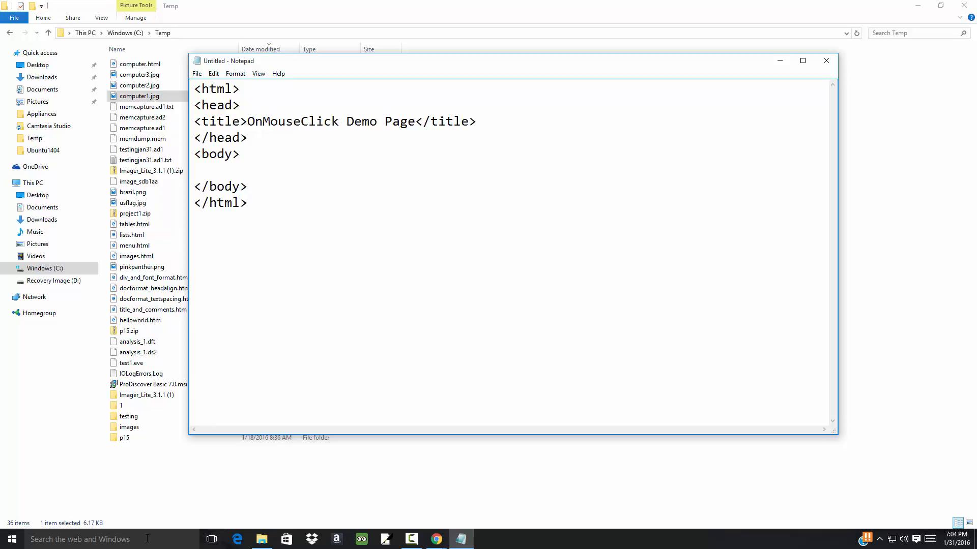
pyautogui.write('<img src=')
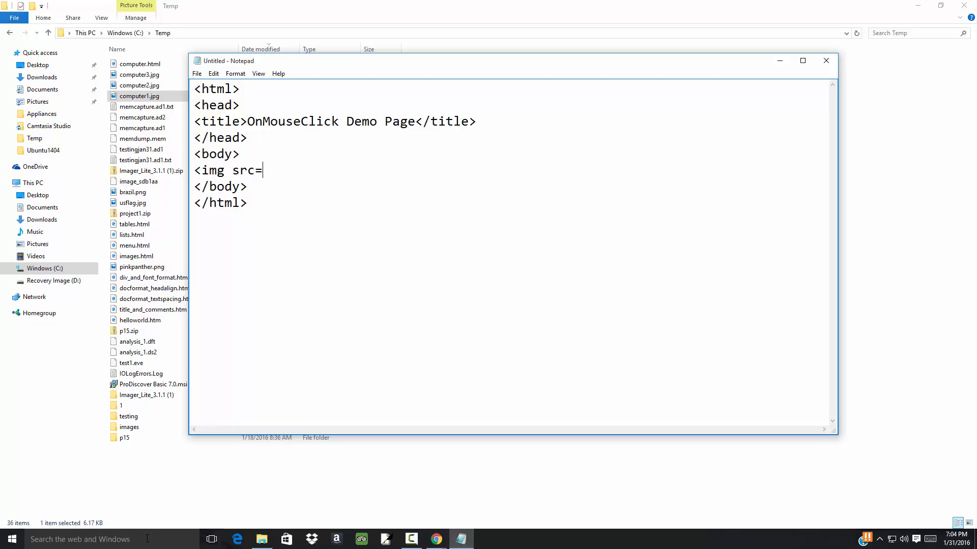
# Complete the img tag with src computer1.jpg and alt text First computer image.
pyautogui.write('"comp')
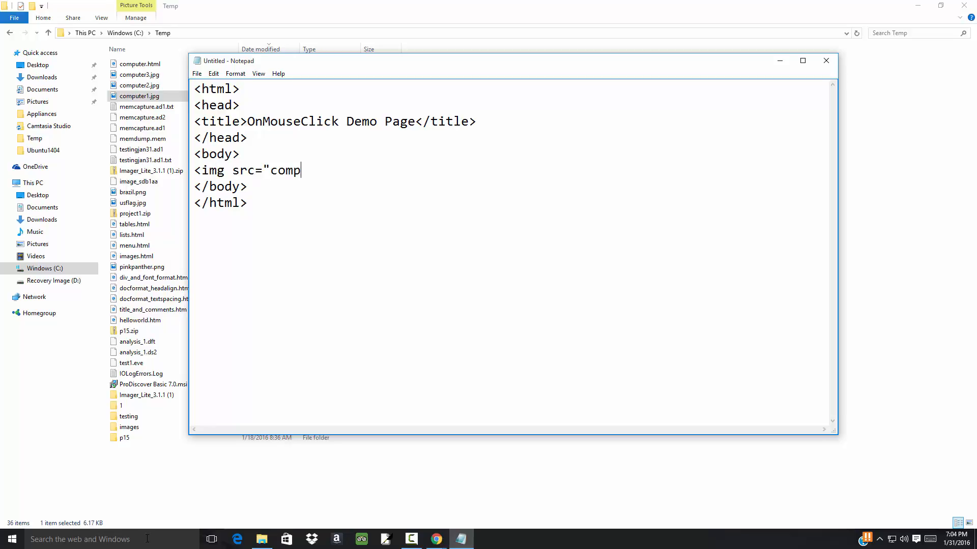
pyautogui.write('uter1.jpg"')
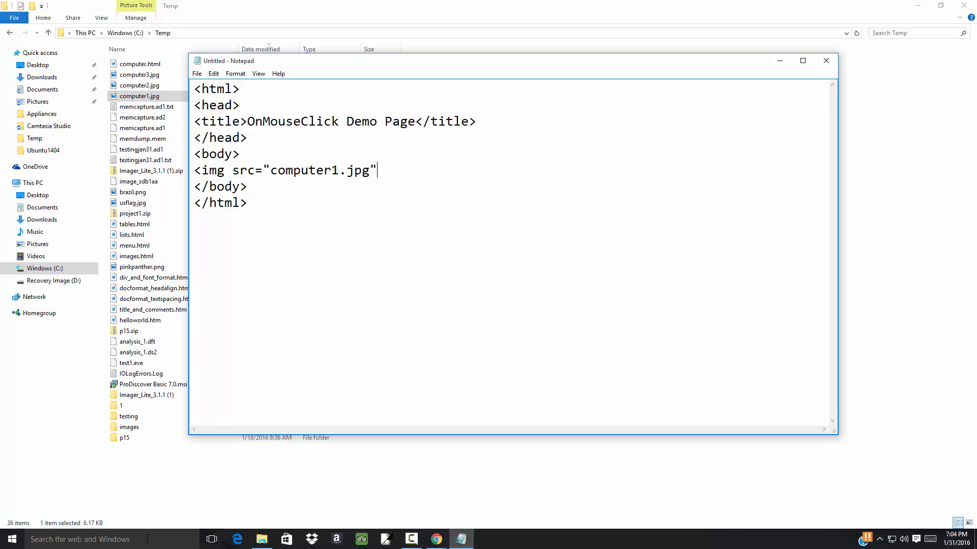
pyautogui.write('al')
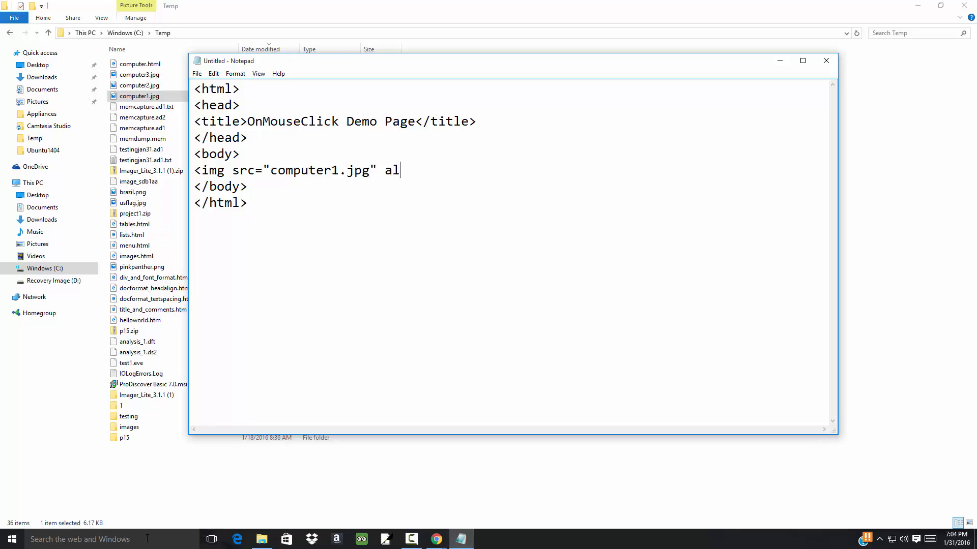
pyautogui.write('t=')
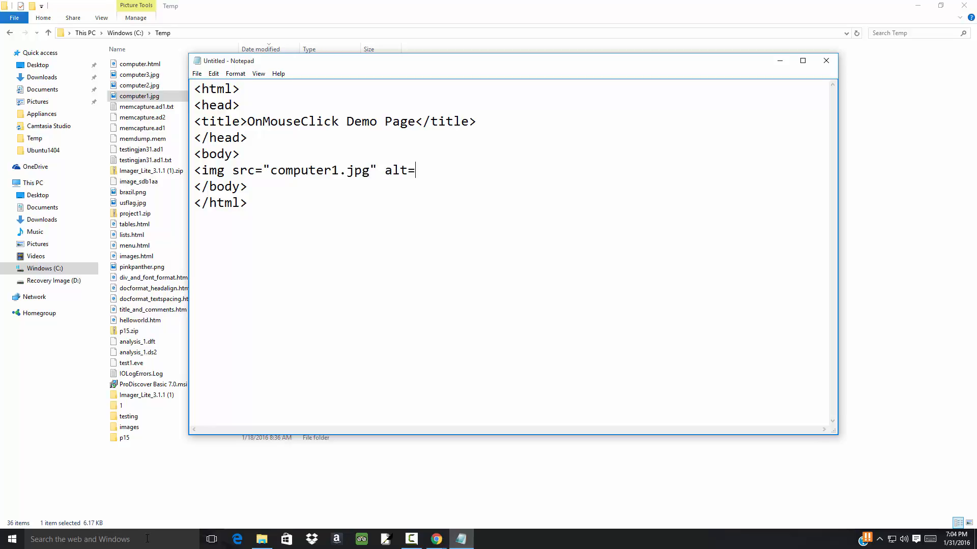
pyautogui.write('"')
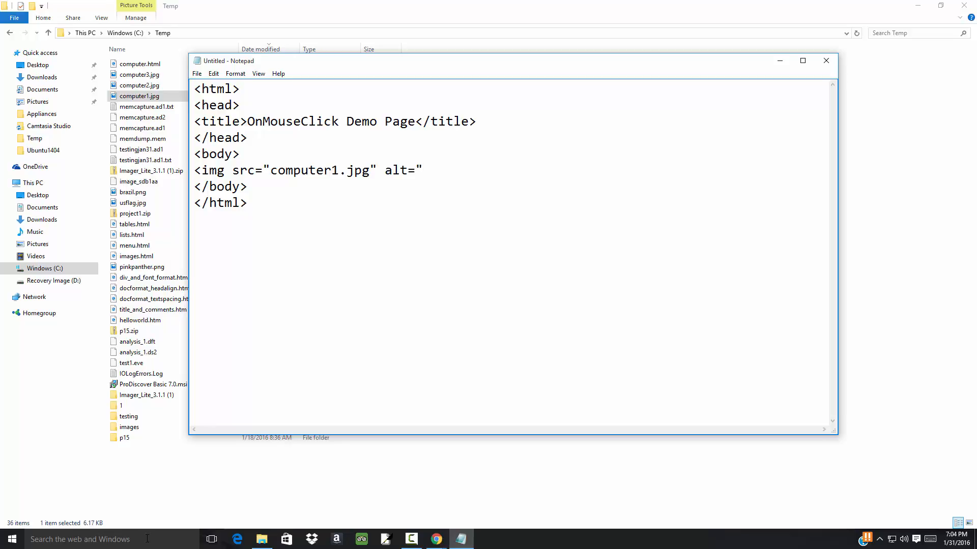
pyautogui.write('First computer')
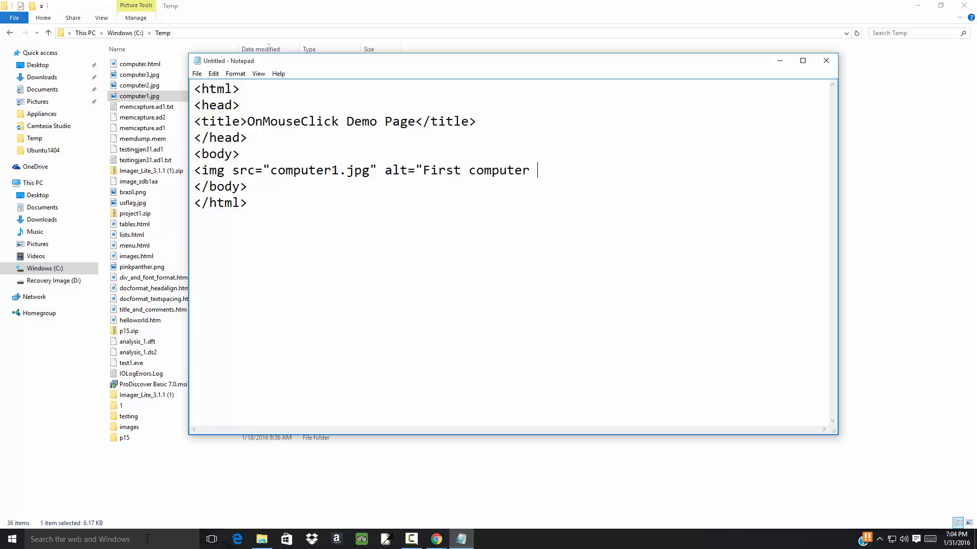
pyautogui.write('image"')
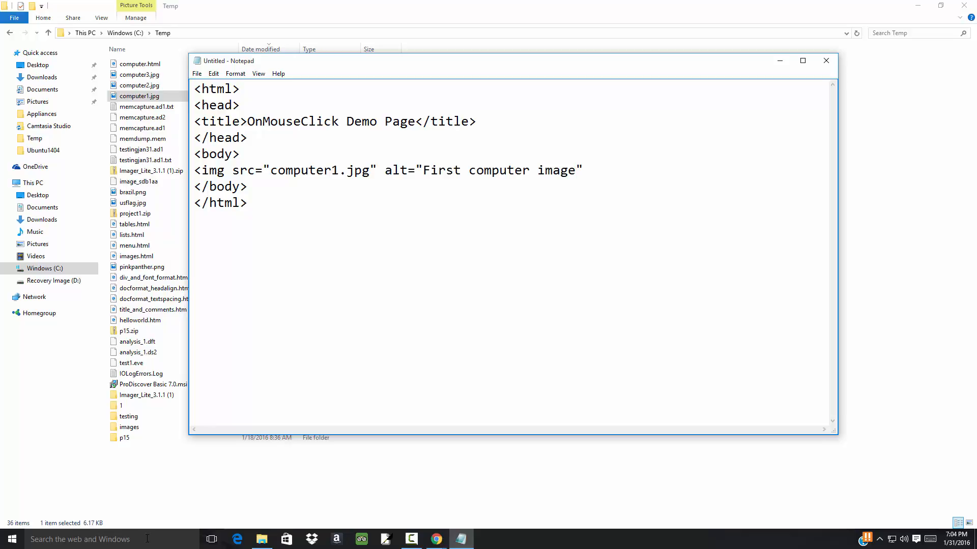
pyautogui.write('>')
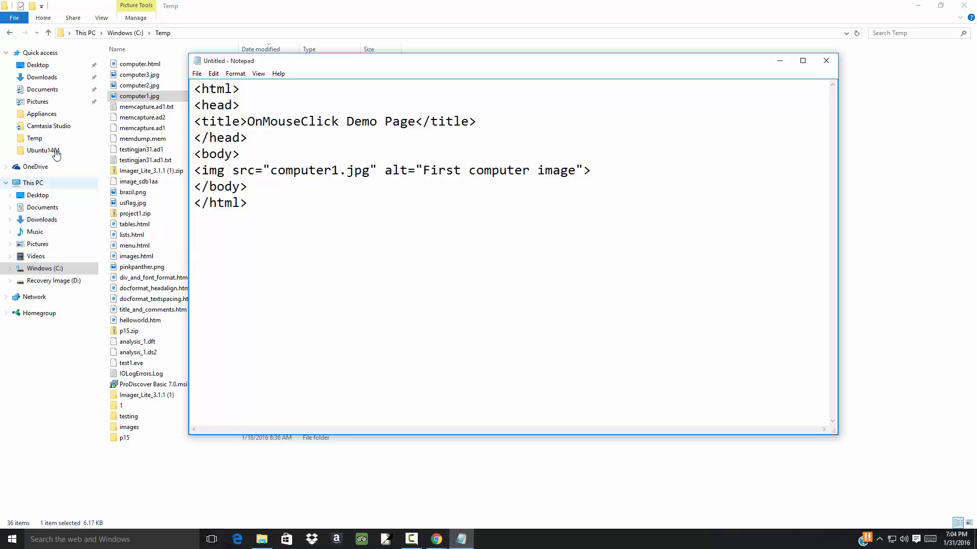
# Save the page as computer2.html with Save as type set to All Files.
pyautogui.click(197, 74)
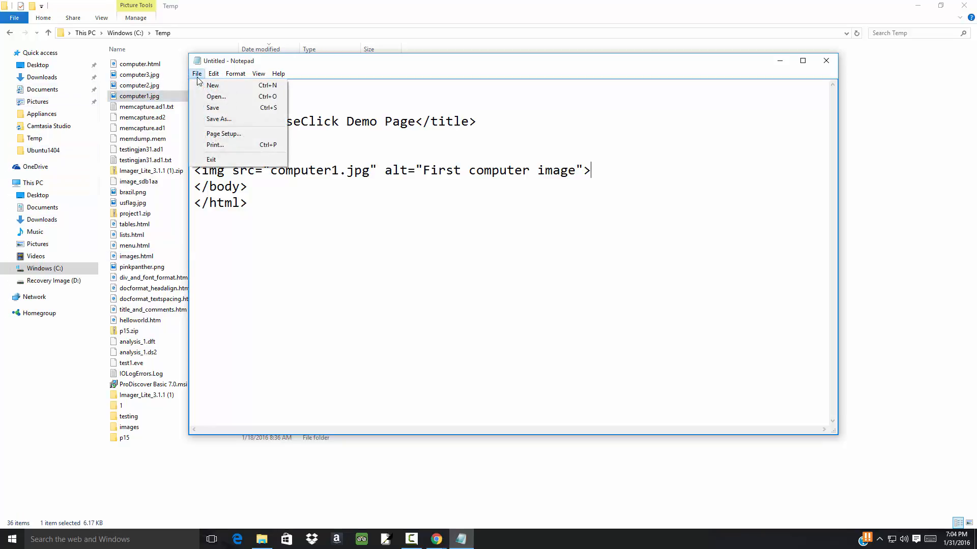
pyautogui.click(218, 119)
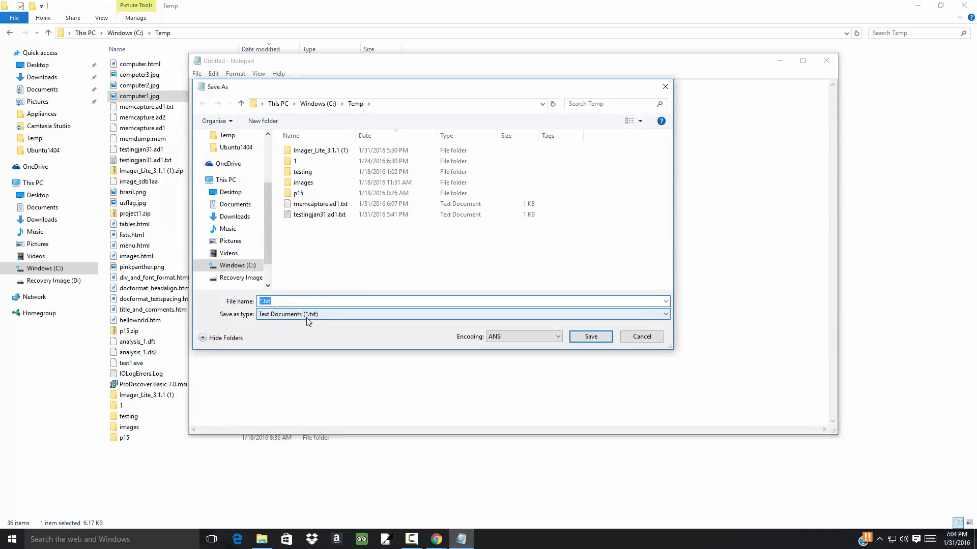
pyautogui.click(461, 314)
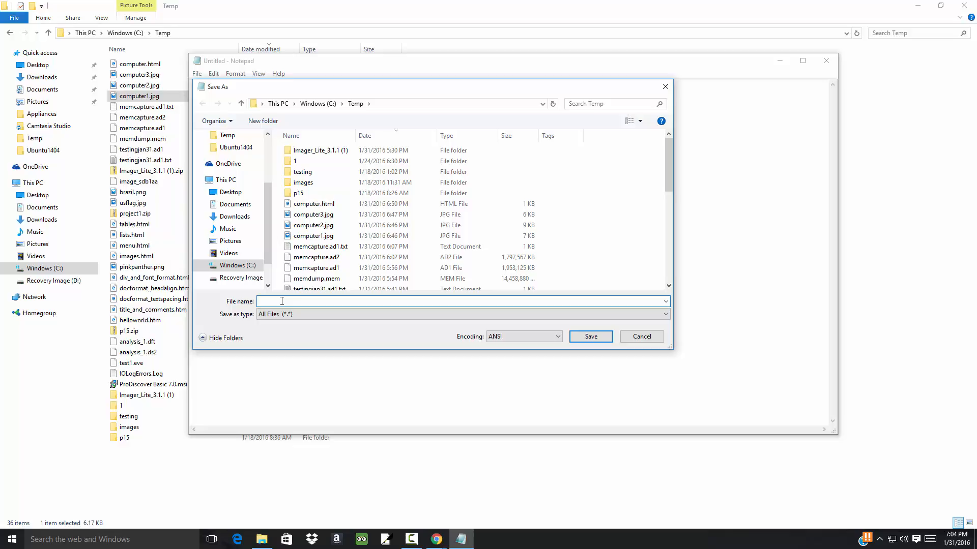
pyautogui.write('computer2.html')
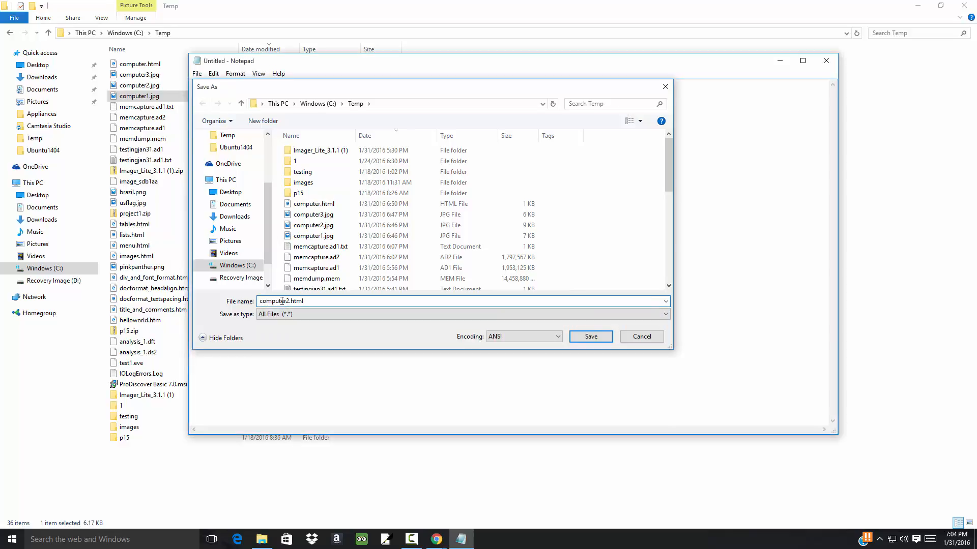
pyautogui.click(589, 337)
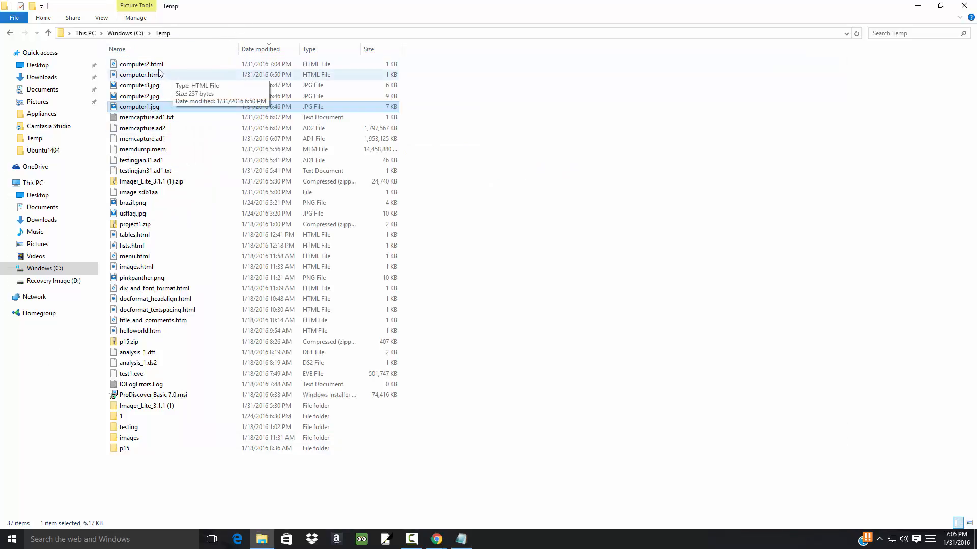
# Open computer2.html from the Temp folder so it displays in Google Chrome.
pyautogui.rightClick(140, 63)
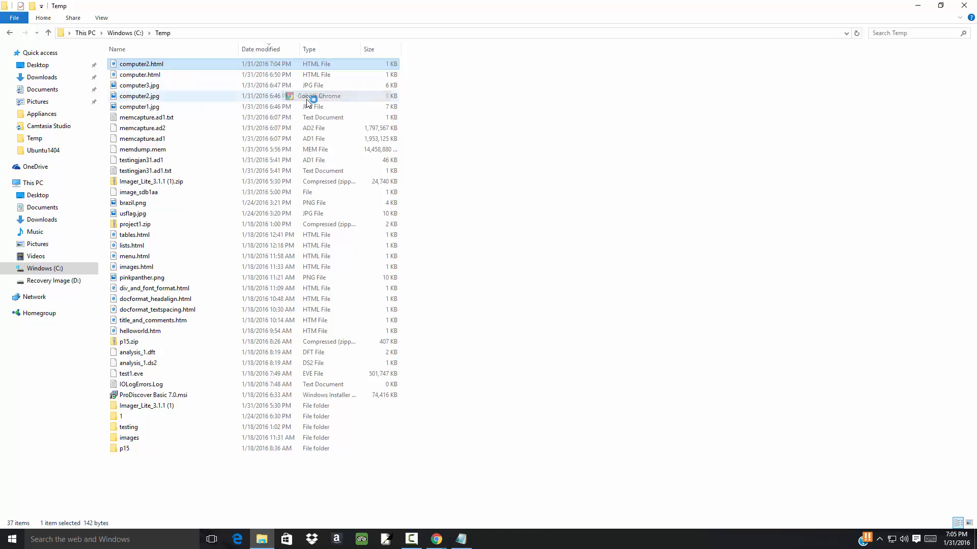
pyautogui.doubleClick(141, 63)
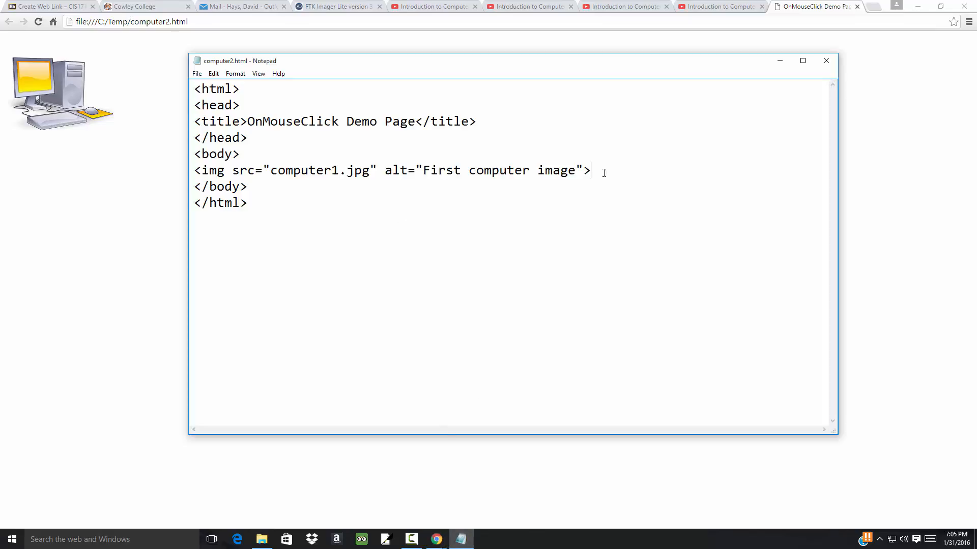
pyautogui.moveTo(611, 193)
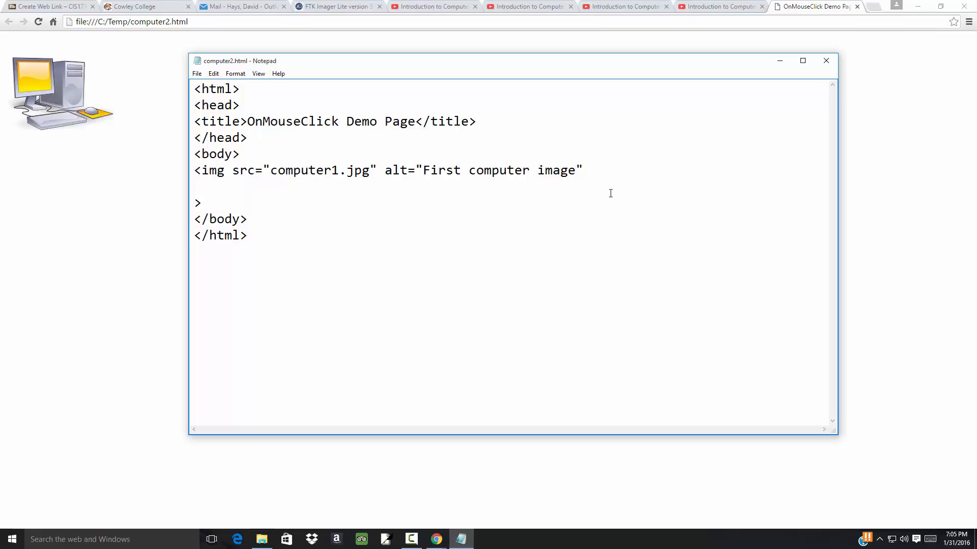
# Remove a stray 1 and start the attribute onclick="this.src= inside the img tag.
pyautogui.write('1')
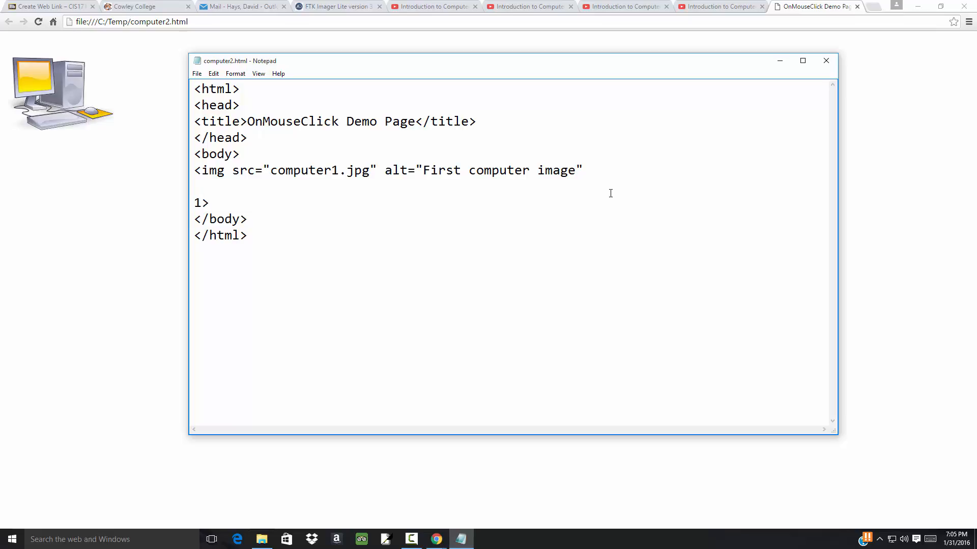
pyautogui.press('Backspace')
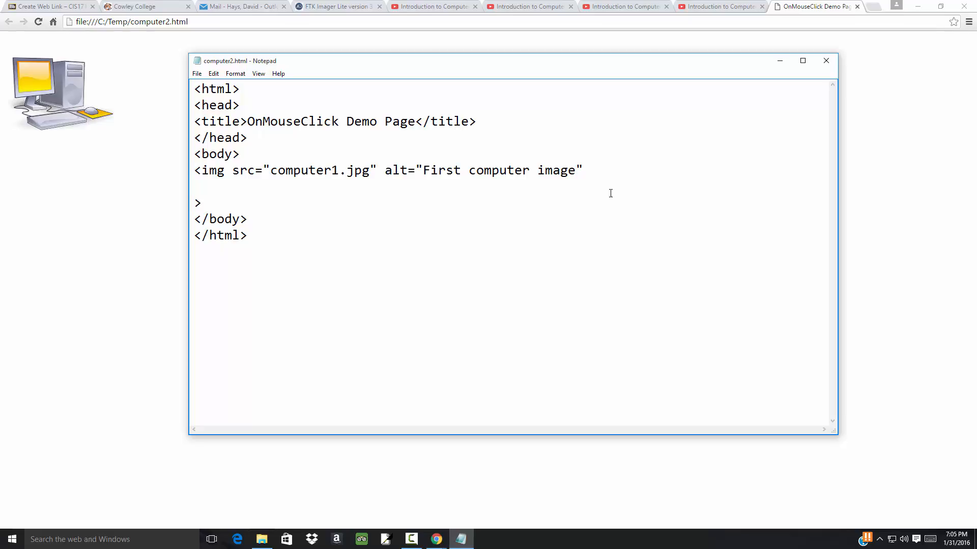
pyautogui.write('on')
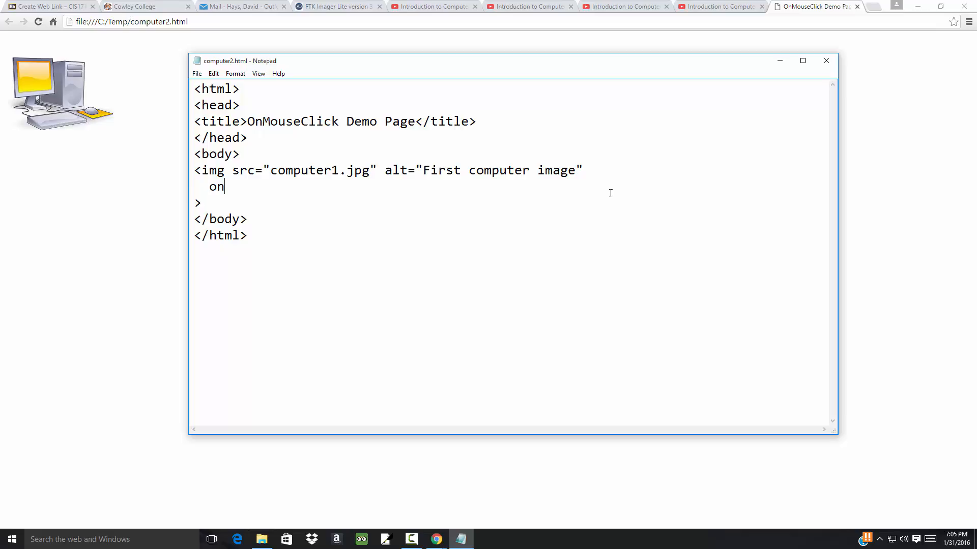
pyautogui.write('click')
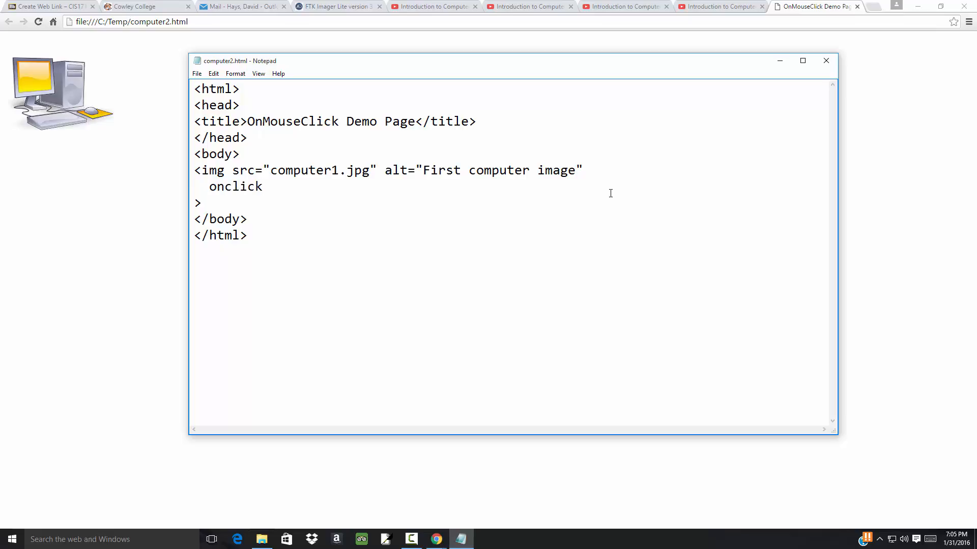
pyautogui.write('="')
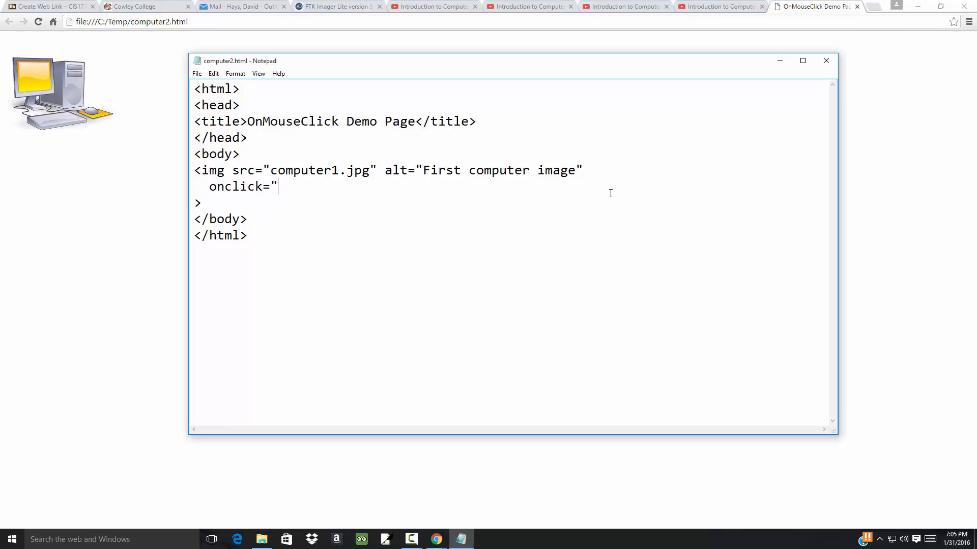
pyautogui.write('thi')
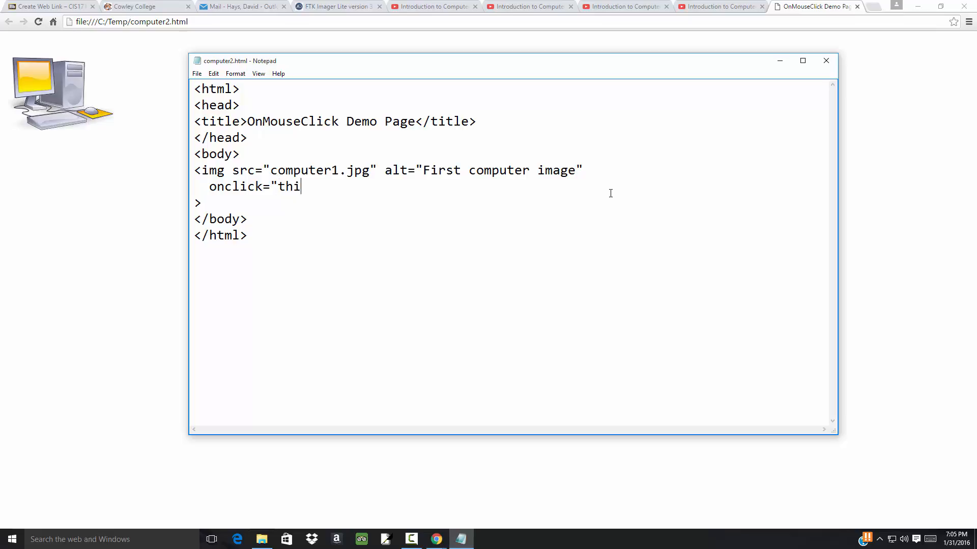
pyautogui.write('s.src=')
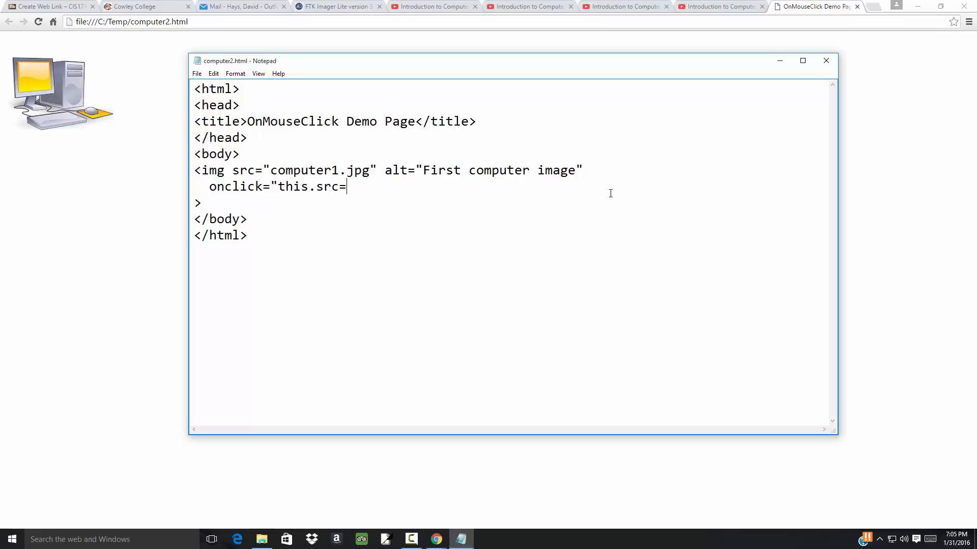
# Finish the onclick value as 'computer3.jpg'; and save the edited page.
pyautogui.write("'")
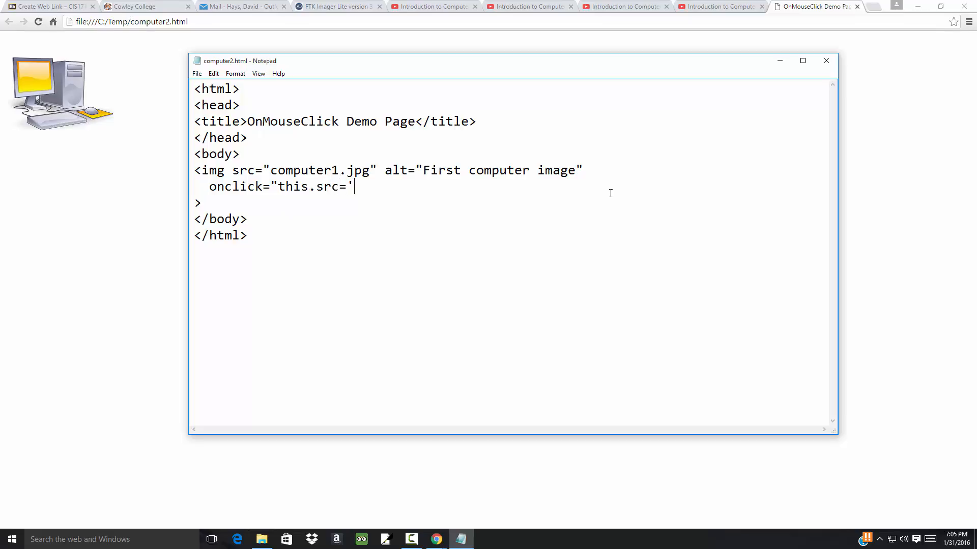
pyautogui.write('computer3')
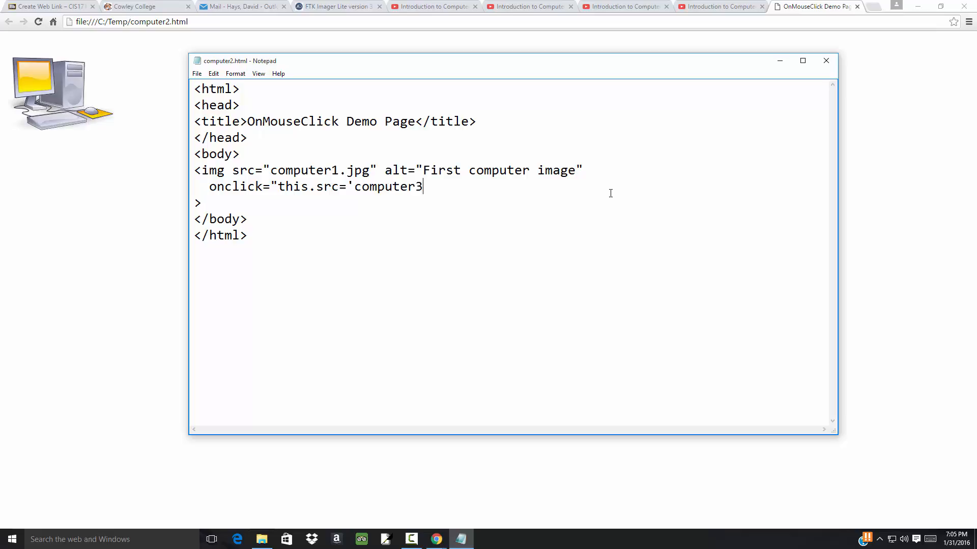
pyautogui.write(".jpg'")
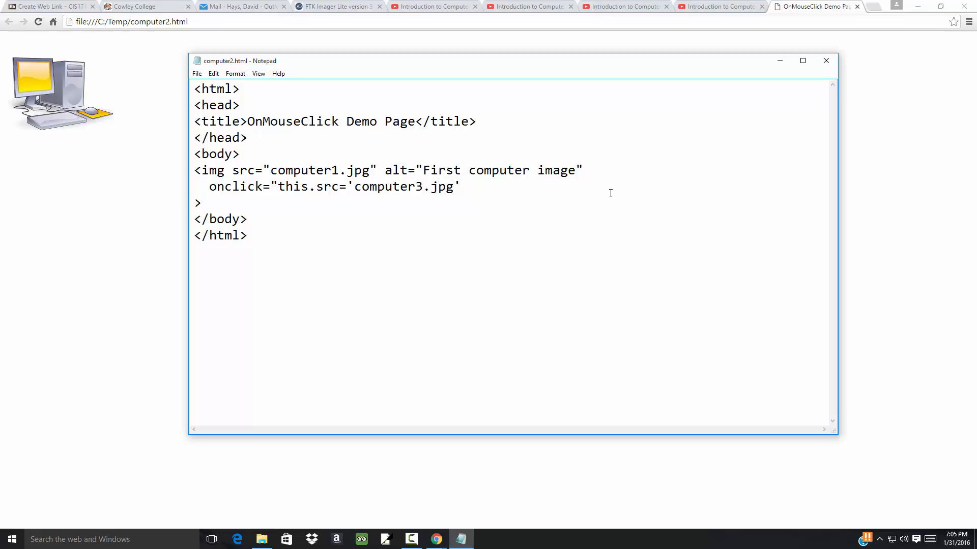
pyautogui.write(';')
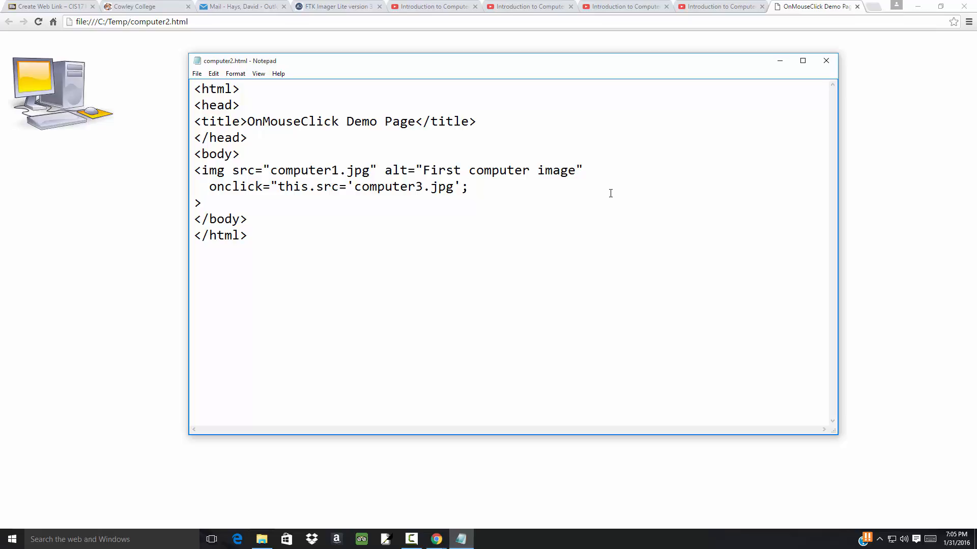
pyautogui.write('"')
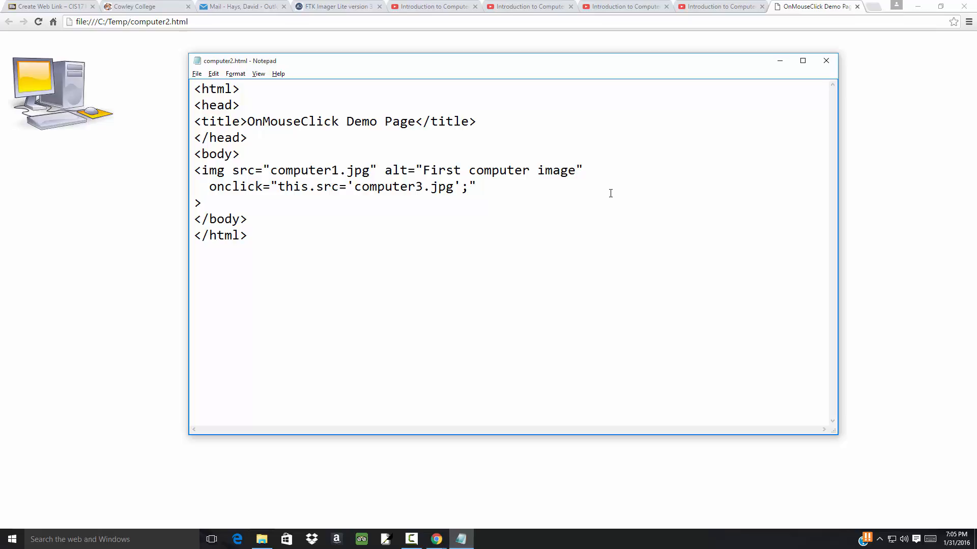
pyautogui.click(476, 186)
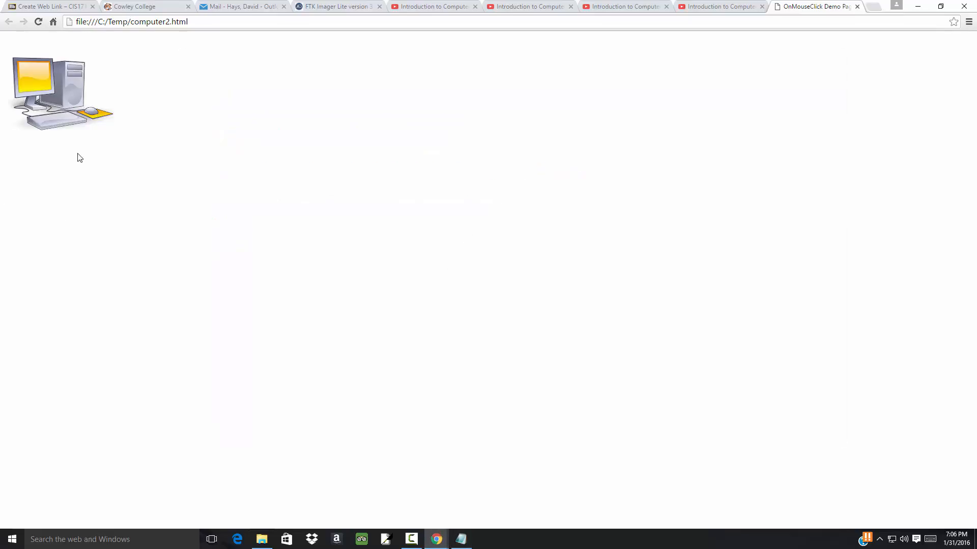
pyautogui.moveTo(264, 58)
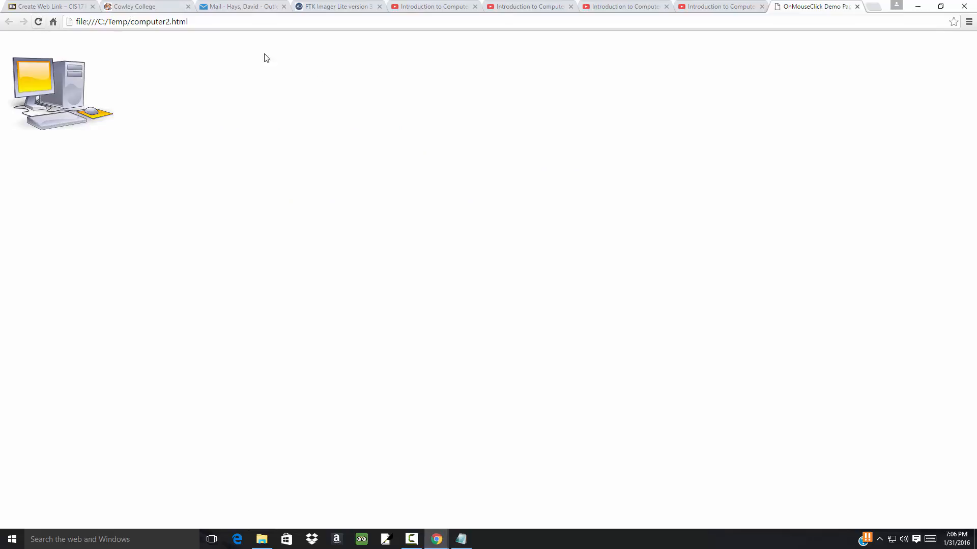
pyautogui.moveTo(80, 94)
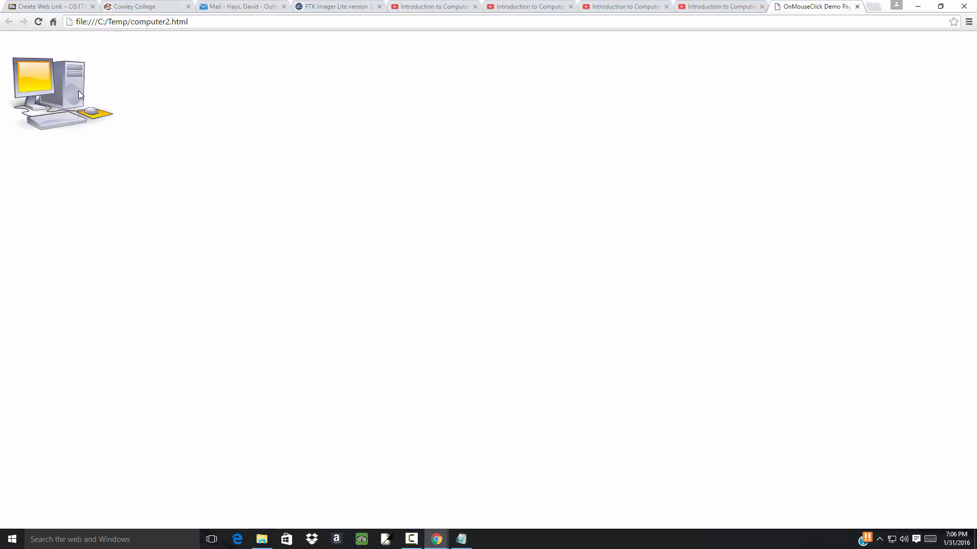
pyautogui.moveTo(103, 162)
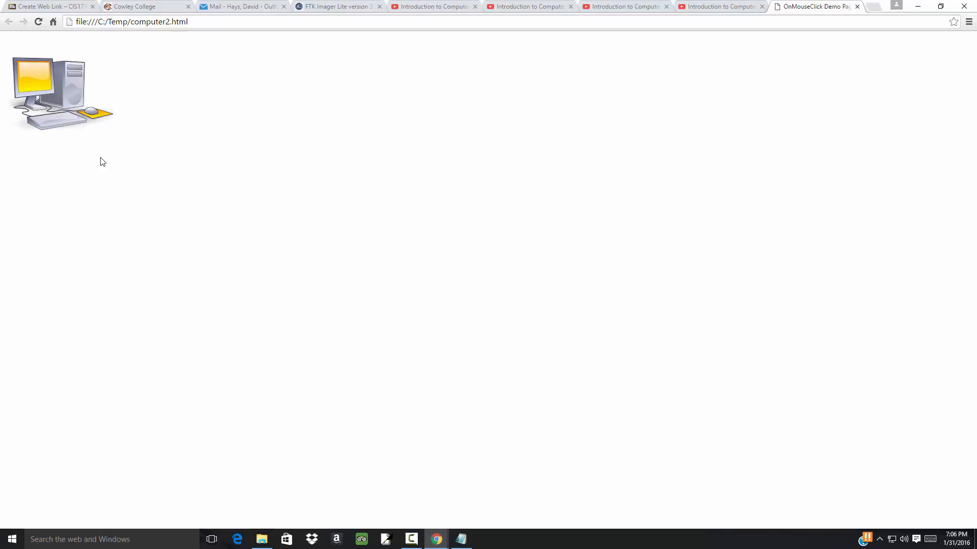
# Click the page image to trigger the swap to computer3.jpg, then return to Notepad.
pyautogui.click(62, 93)
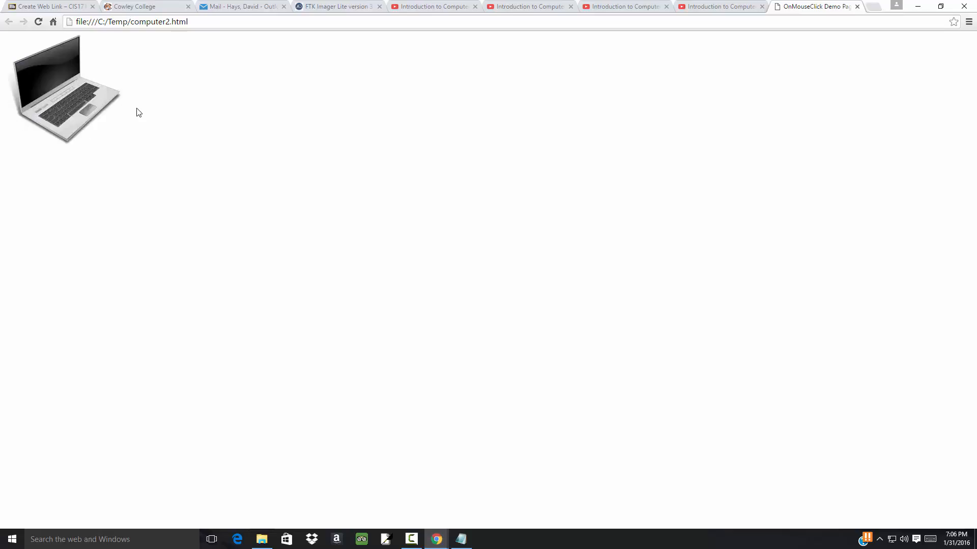
pyautogui.moveTo(70, 94)
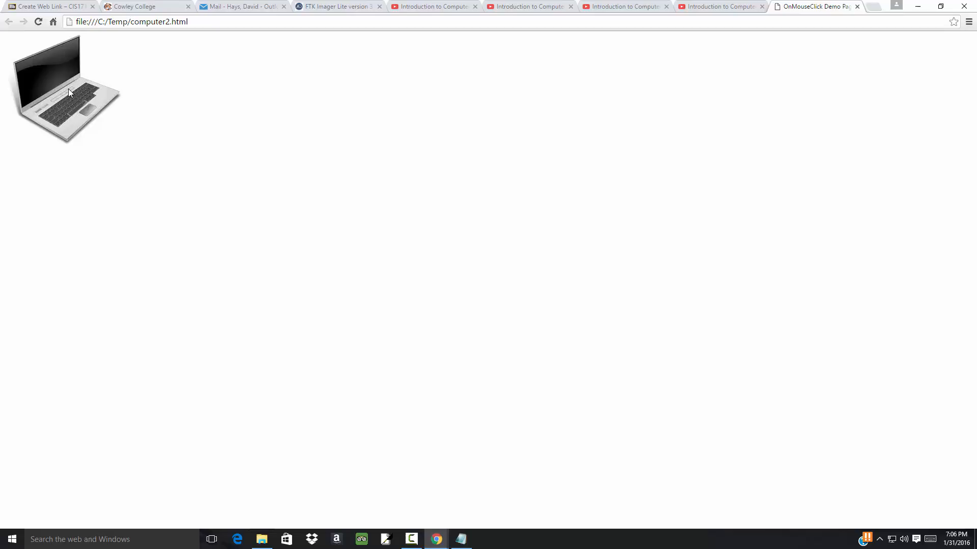
pyautogui.moveTo(68, 85)
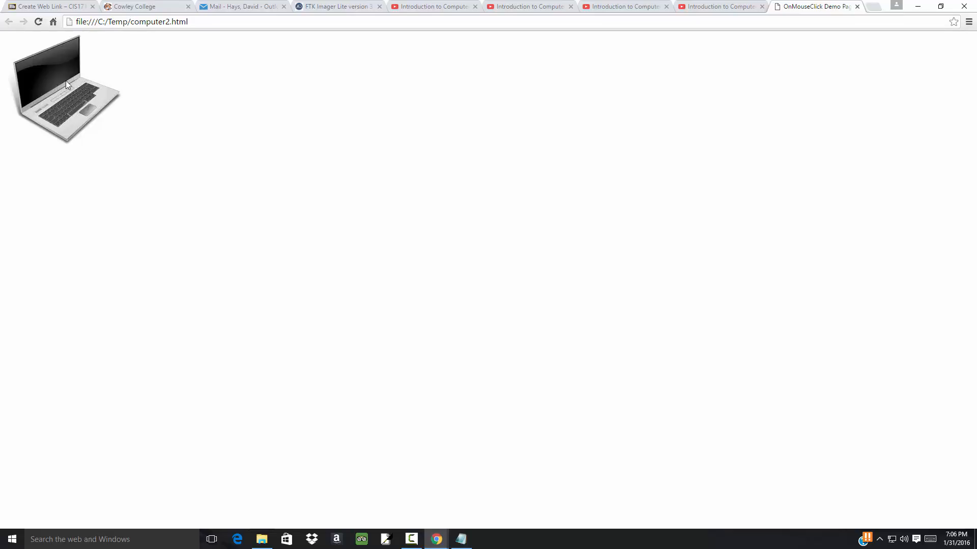
pyautogui.moveTo(219, 113)
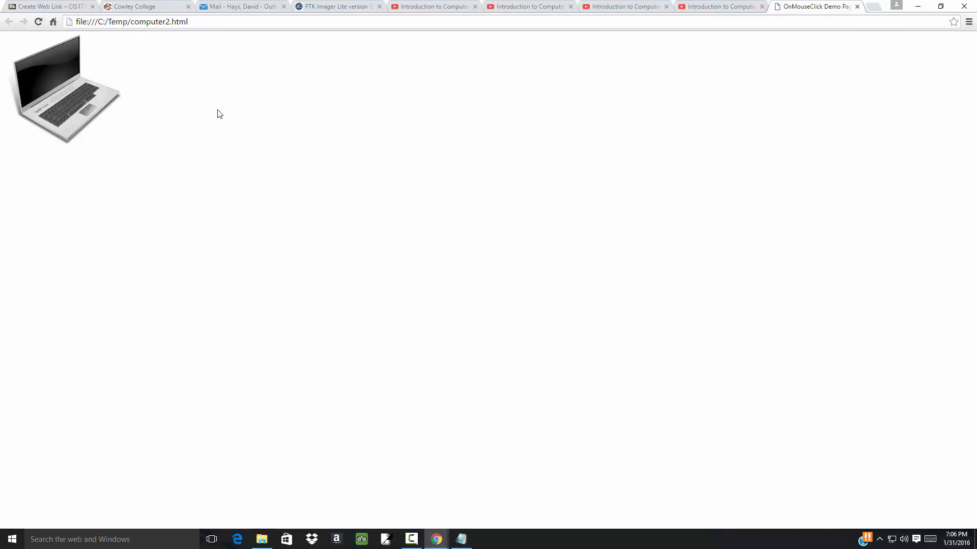
pyautogui.click(38, 22)
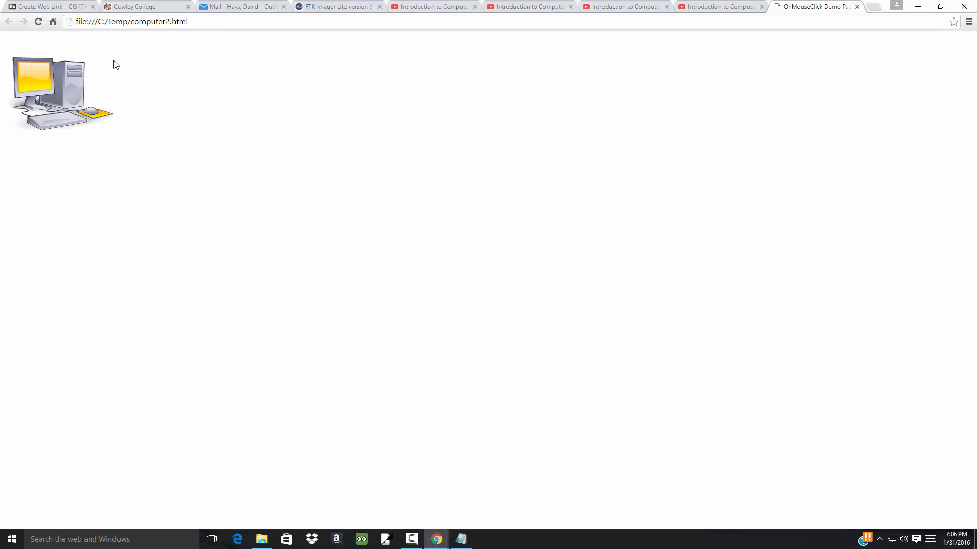
pyautogui.moveTo(82, 100)
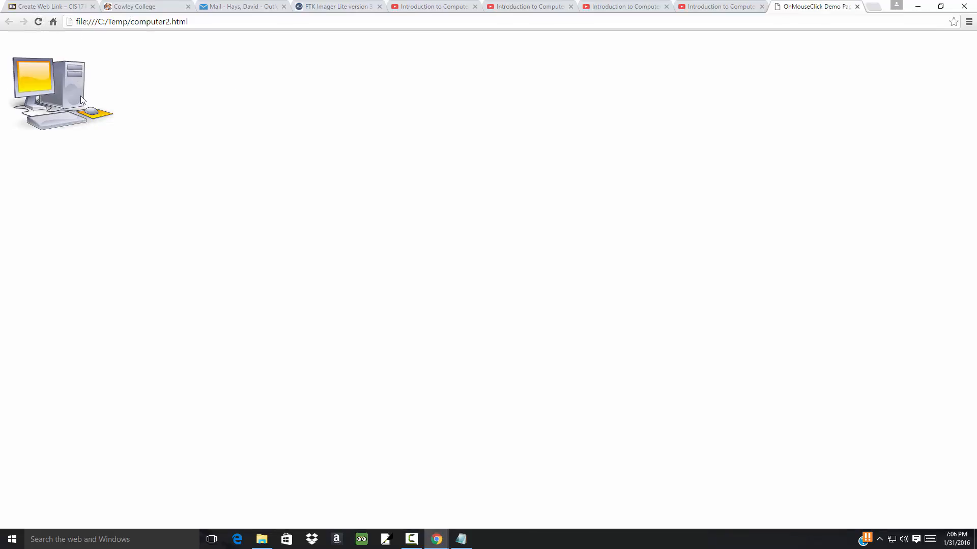
pyautogui.click(460, 539)
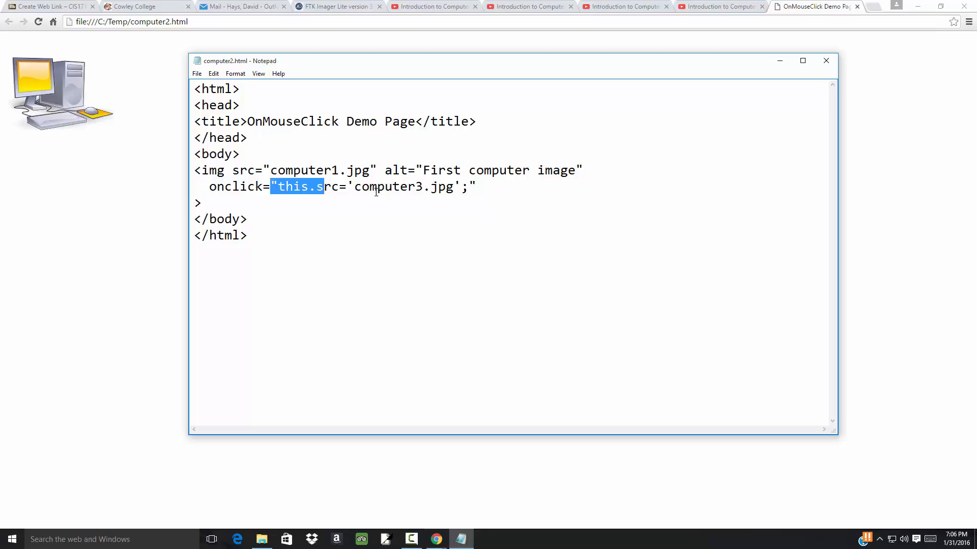
# Add onmouseout="this.src='computer2.jpg';" on a new line after the onclick attribute.
pyautogui.doubleClick(407, 186)
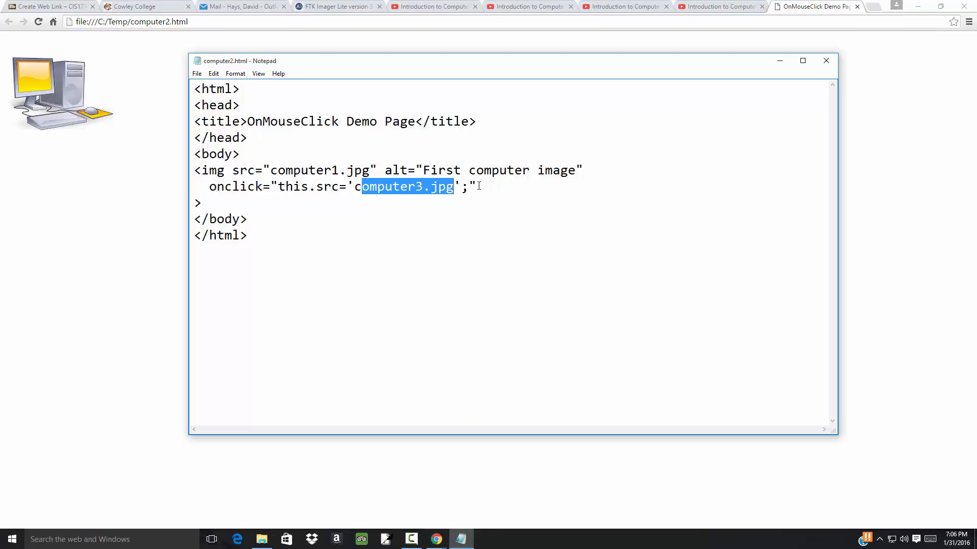
pyautogui.click(498, 198)
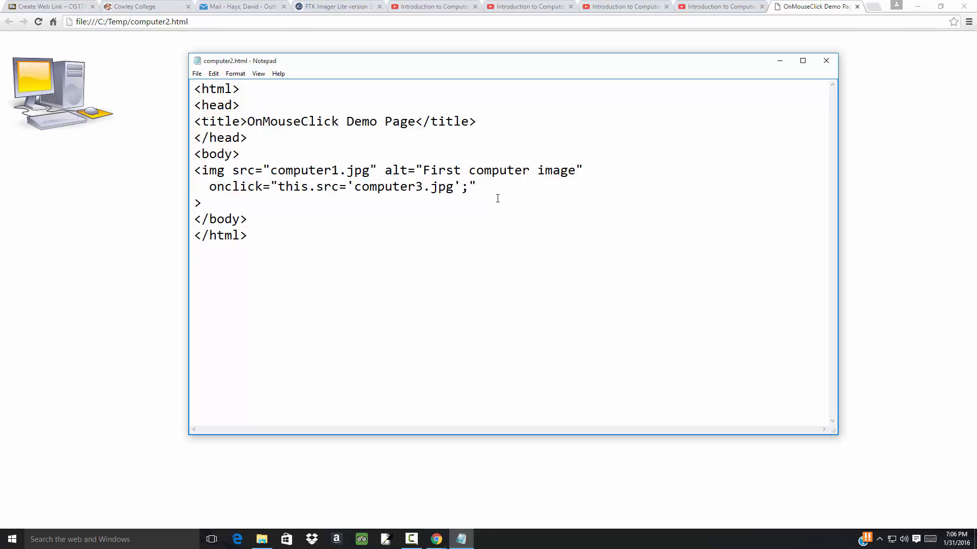
pyautogui.write('o')
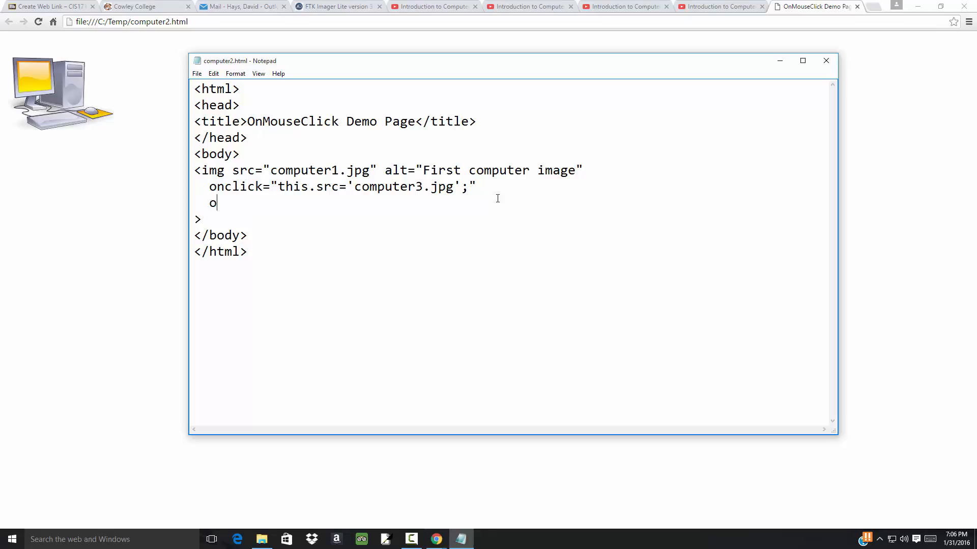
pyautogui.write('nmouseou')
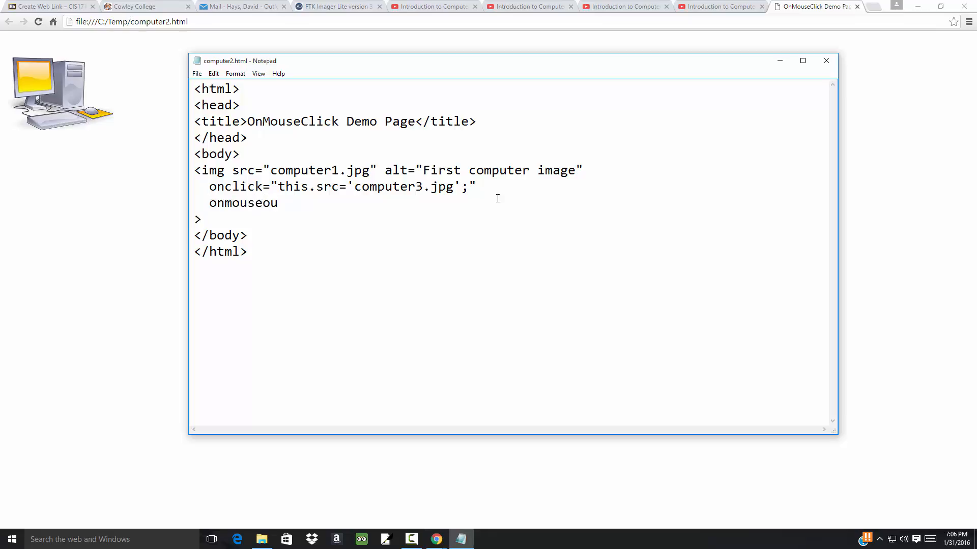
pyautogui.write('t="th')
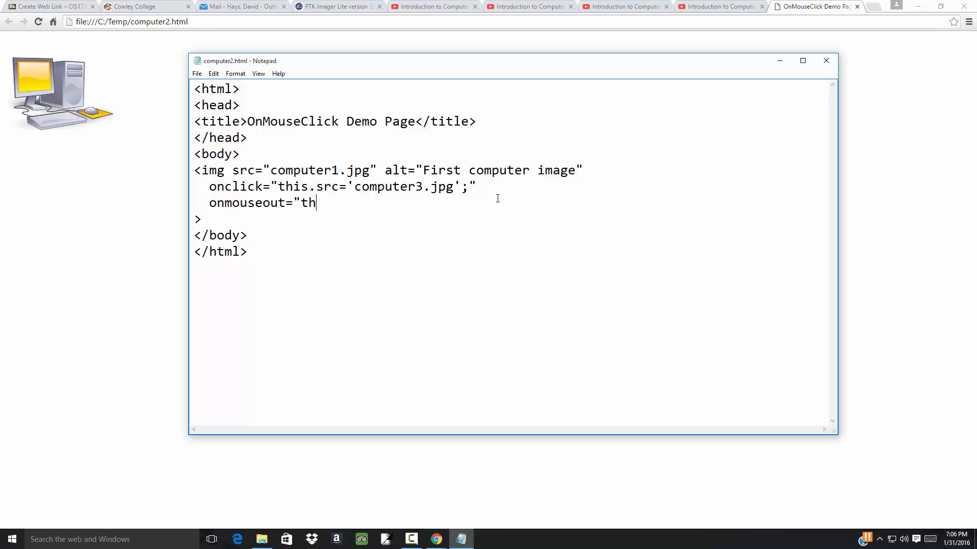
pyautogui.write("is.src'")
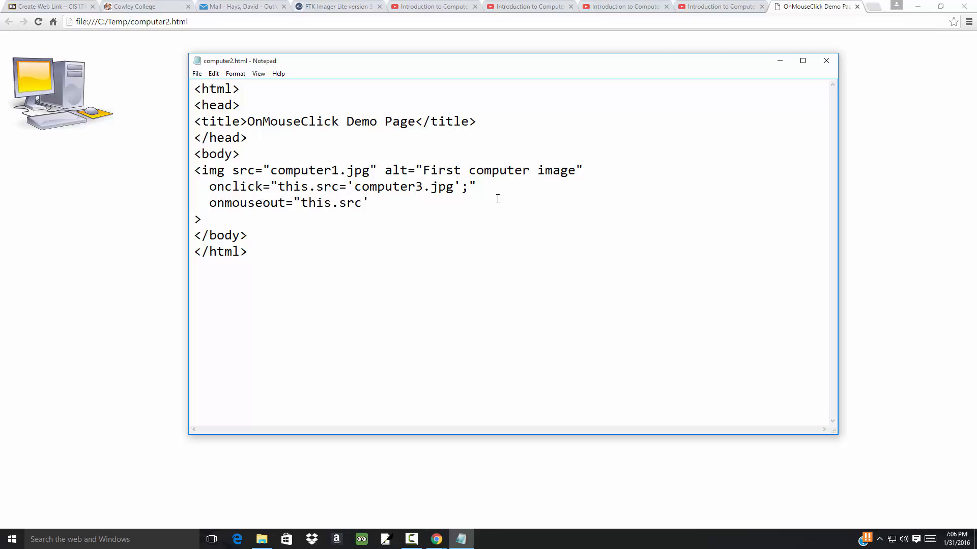
pyautogui.write("'compute")
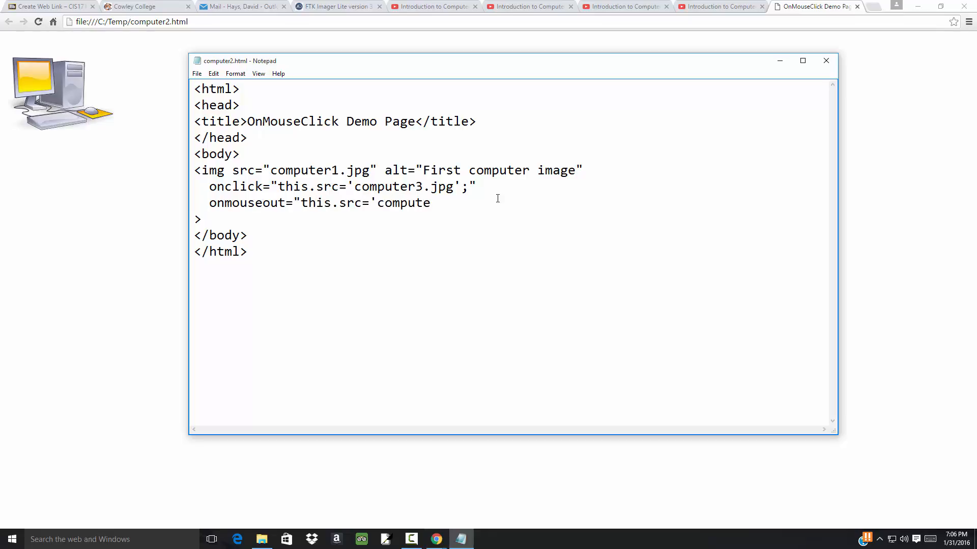
pyautogui.write("r2.jpg'")
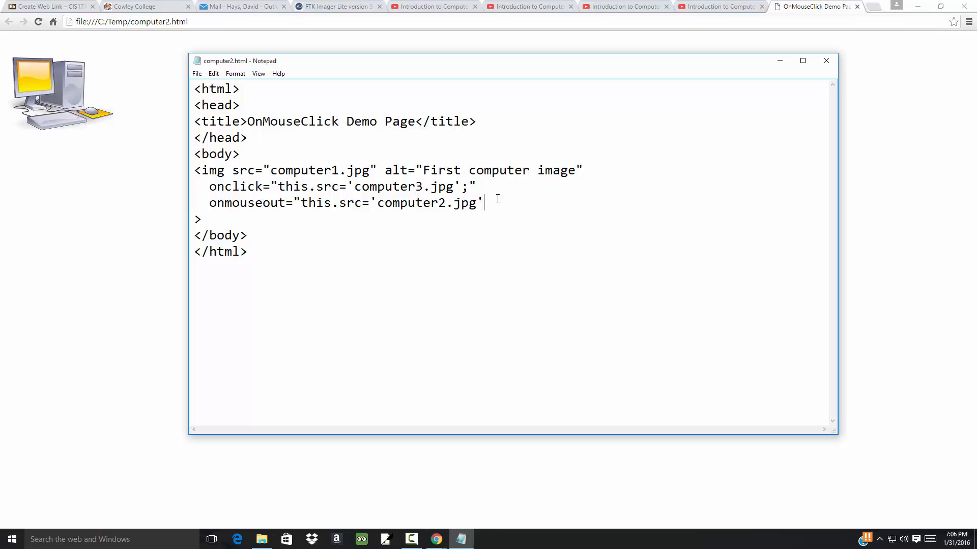
pyautogui.write(';"')
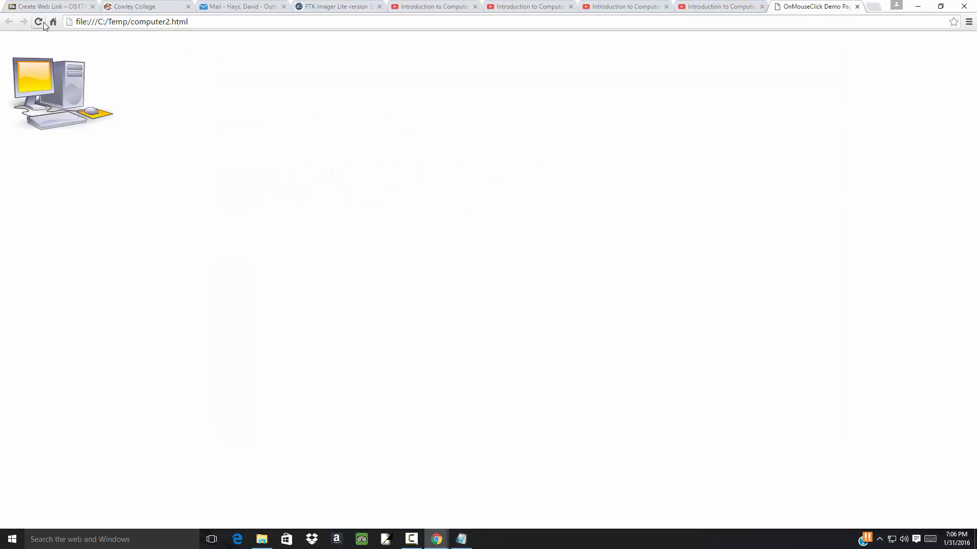
pyautogui.moveTo(56, 80)
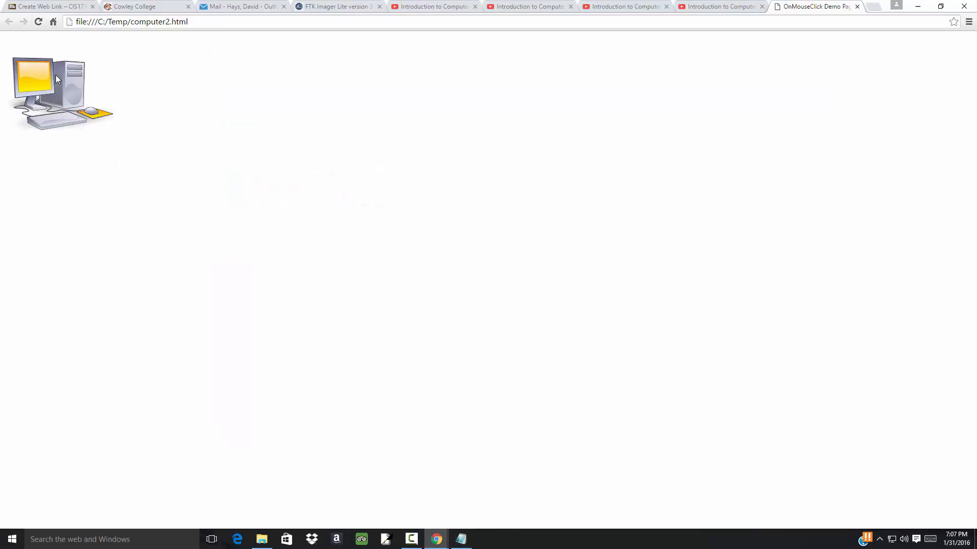
# Click the image to test the click and mouse-out swaps, then return to Notepad.
pyautogui.click(59, 93)
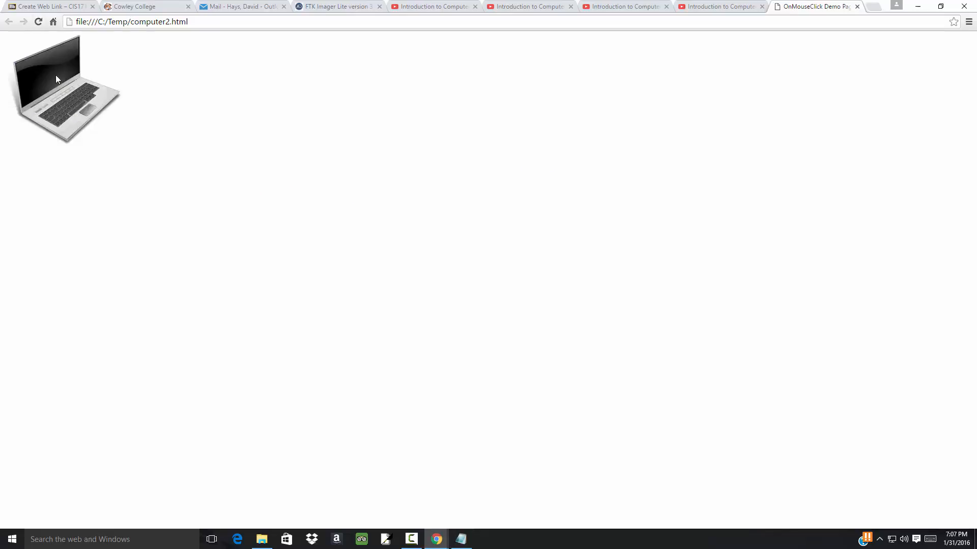
pyautogui.click(62, 90)
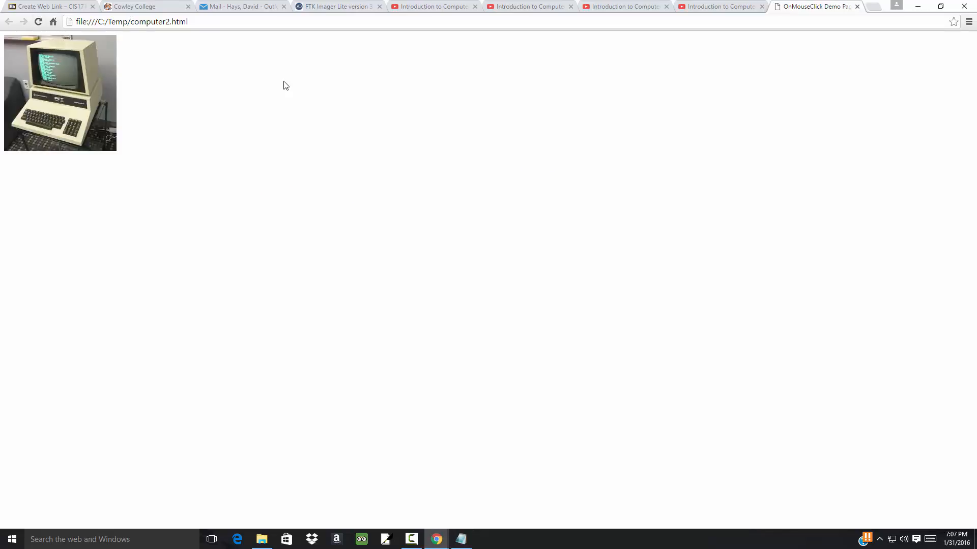
pyautogui.moveTo(446, 287)
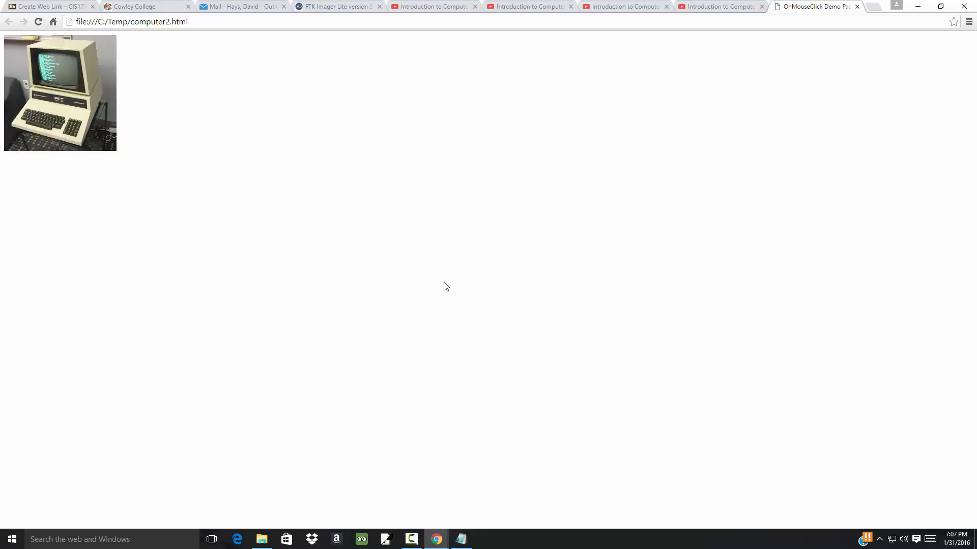
pyautogui.click(460, 539)
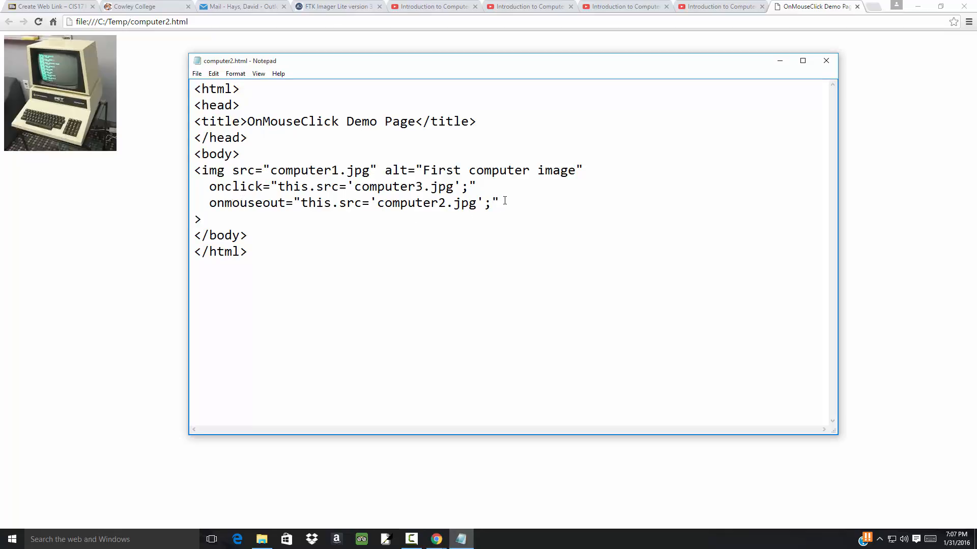
# Delete the onmouseout line, keeping only the onclick swap, and save the page.
pyautogui.tripleClick(349, 202)
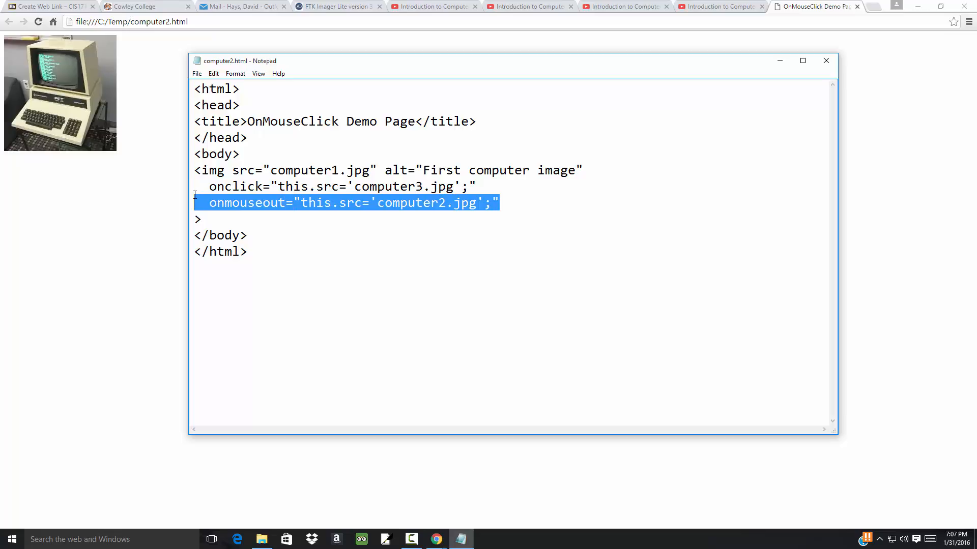
pyautogui.press('Delete')
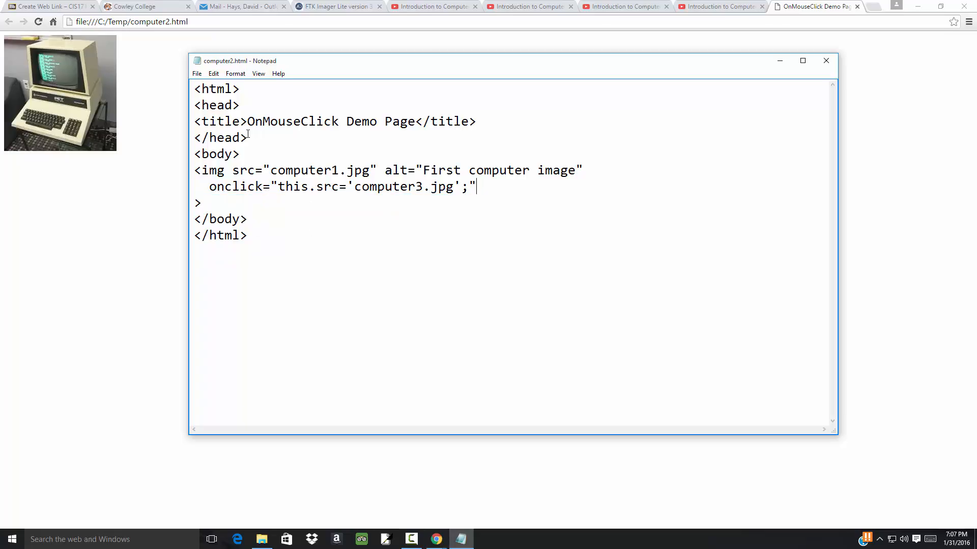
pyautogui.click(196, 73)
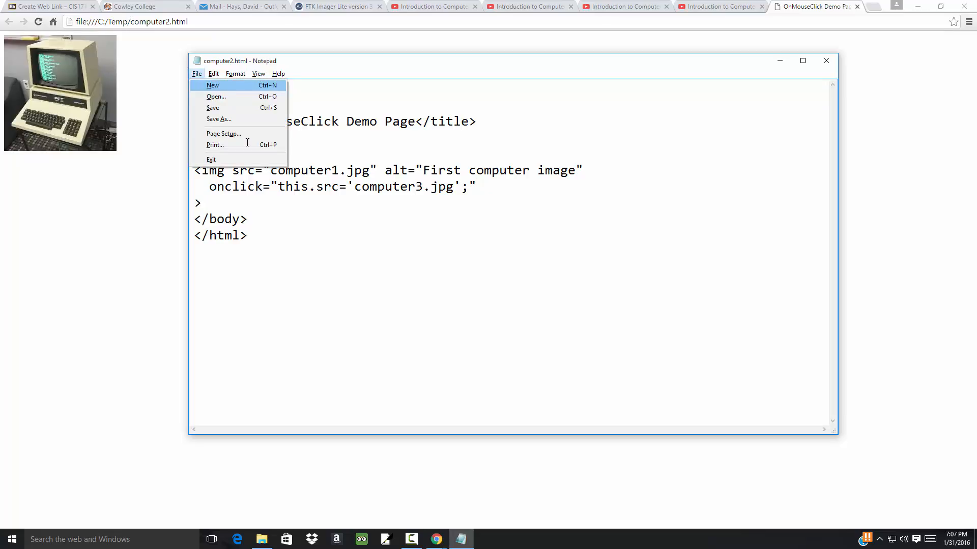
pyautogui.click(393, 220)
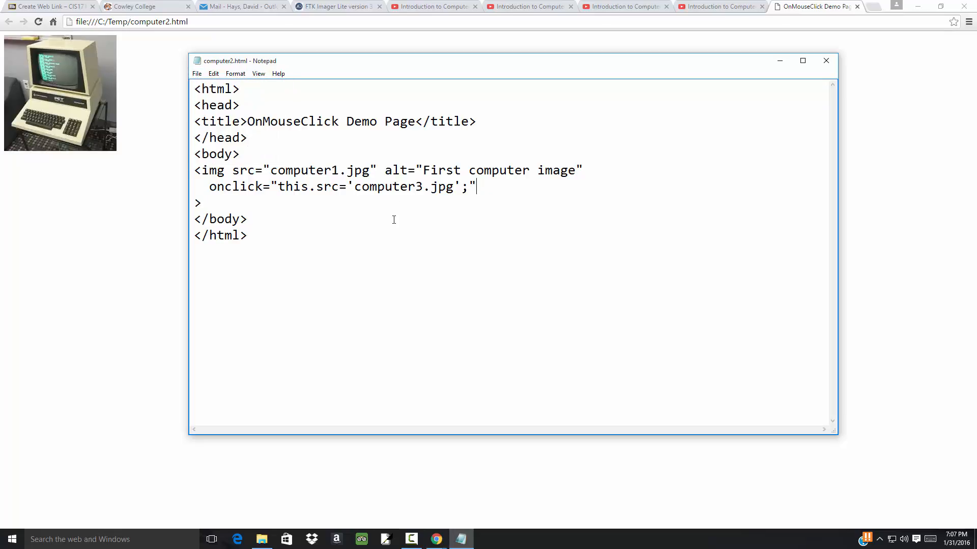
pyautogui.moveTo(346, 200)
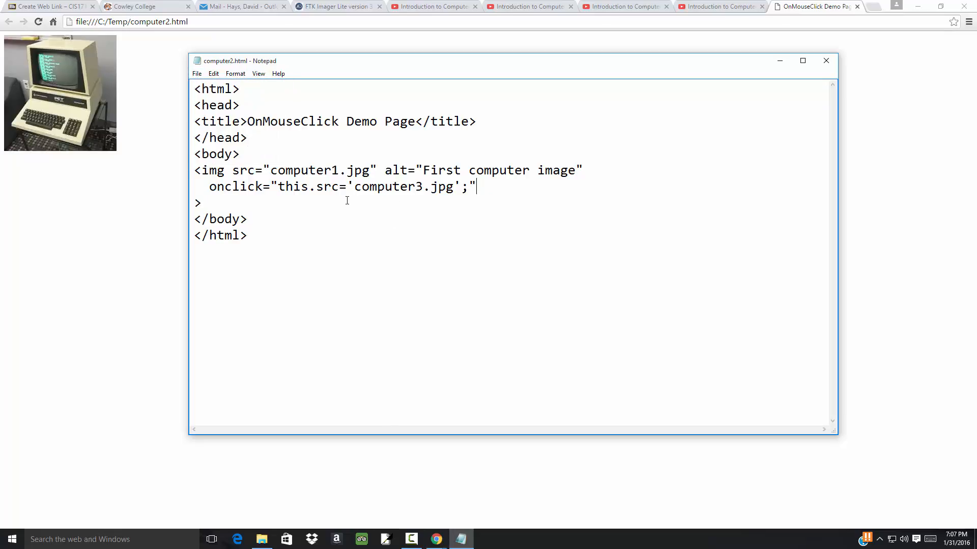